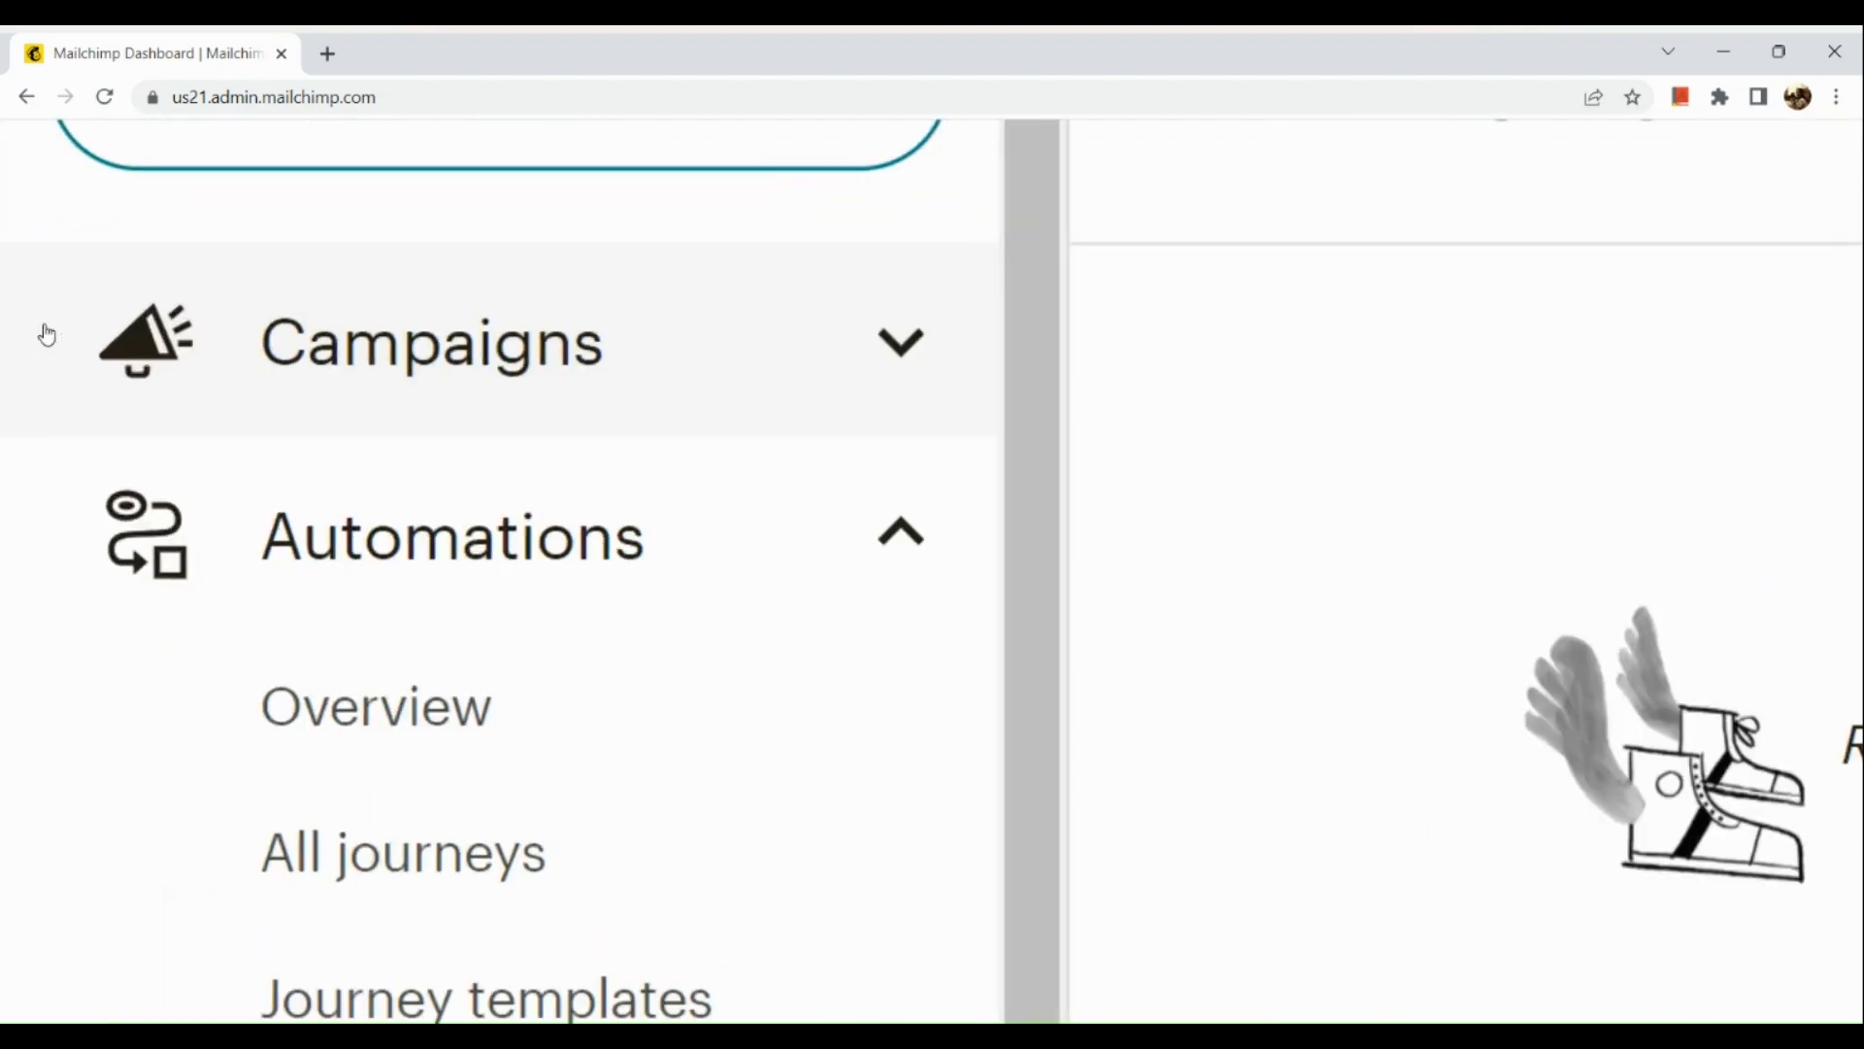
Show all campaigns and locate the Untitled draft from June 2023.
left_click(431, 342)
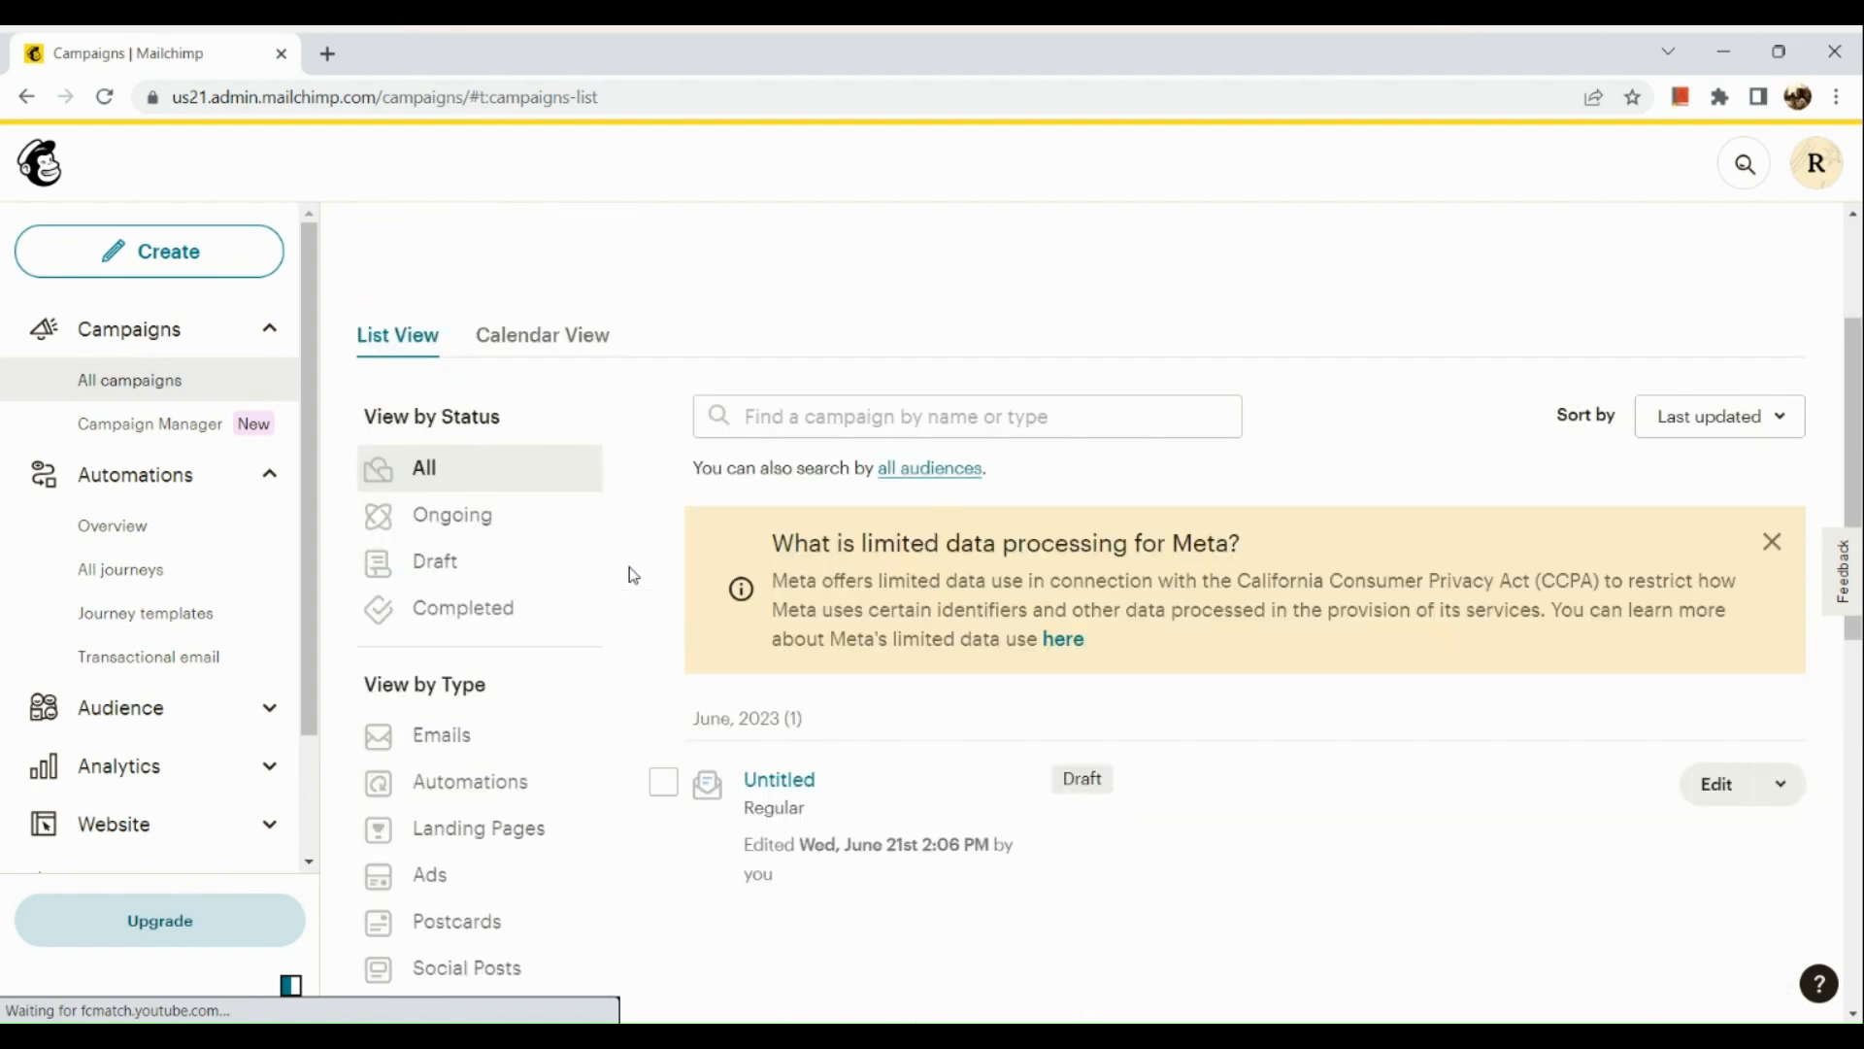
scroll("down", 3)
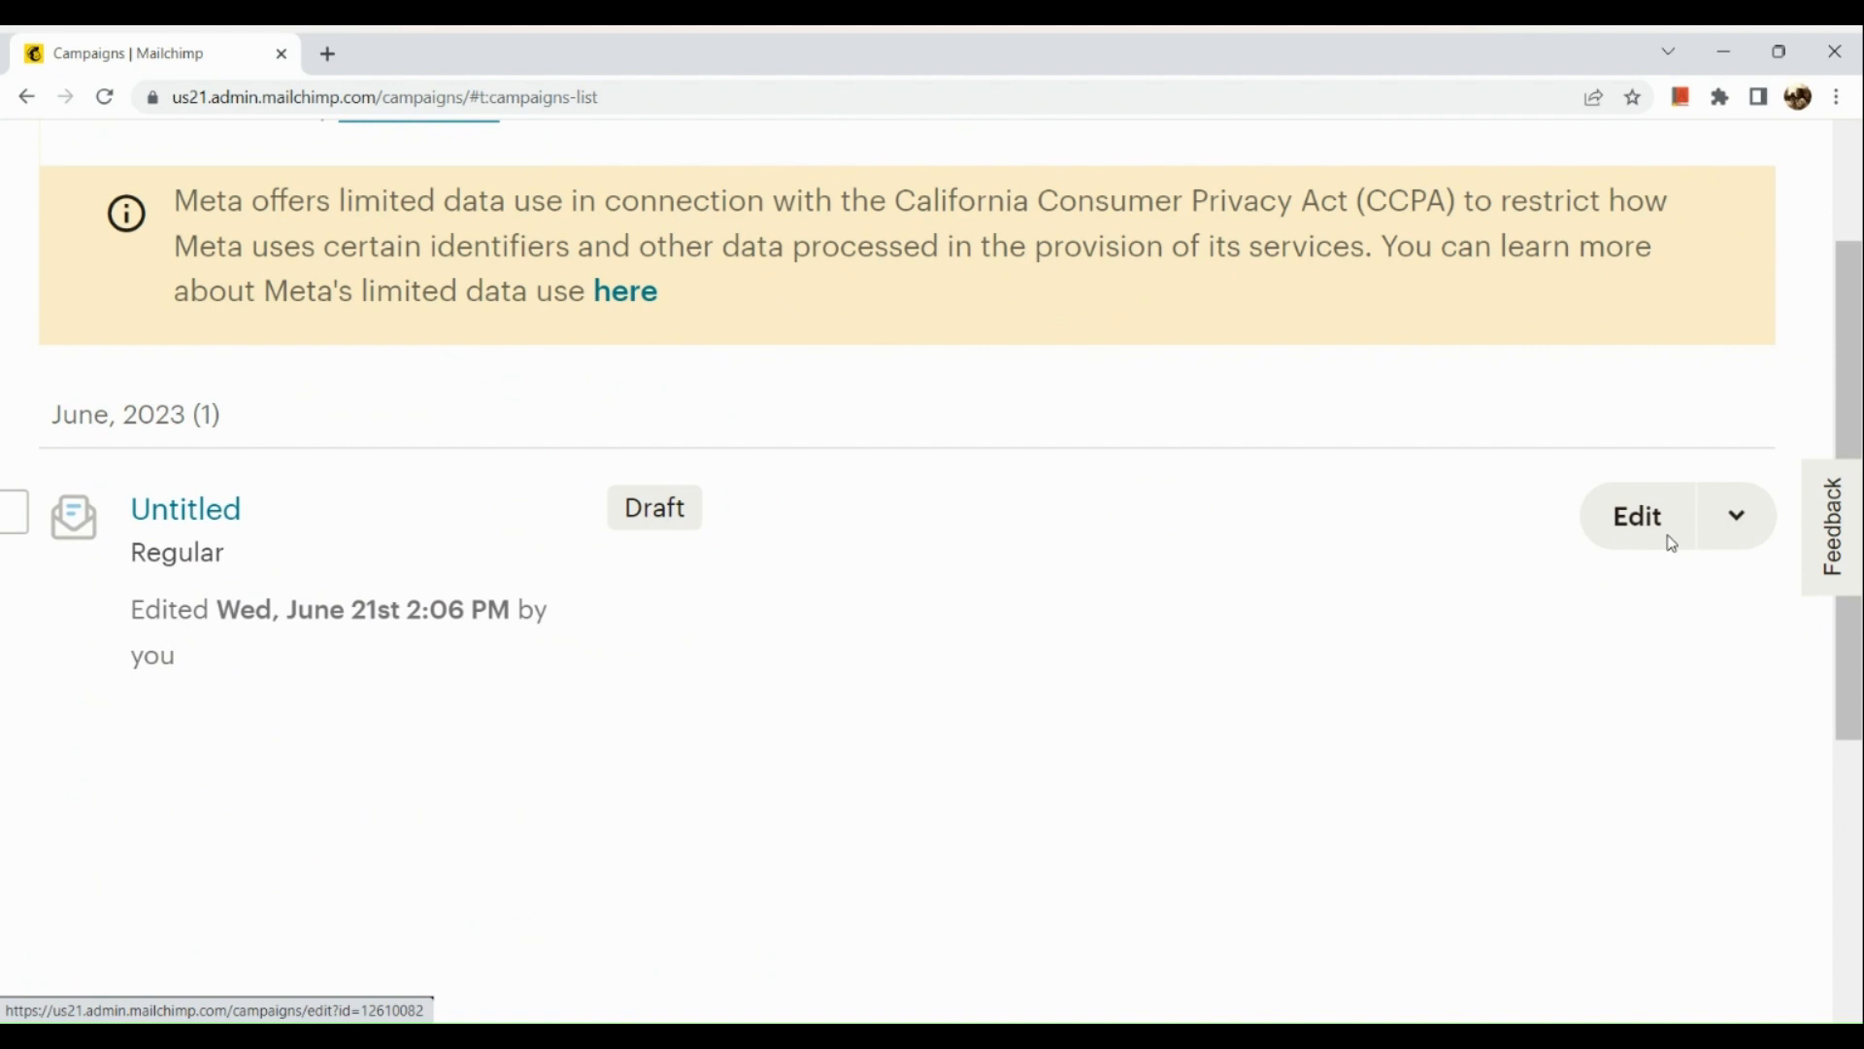
Start editing the Untitled draft campaign, revealing its To, From, Subject and Content sections.
left_click(1636, 517)
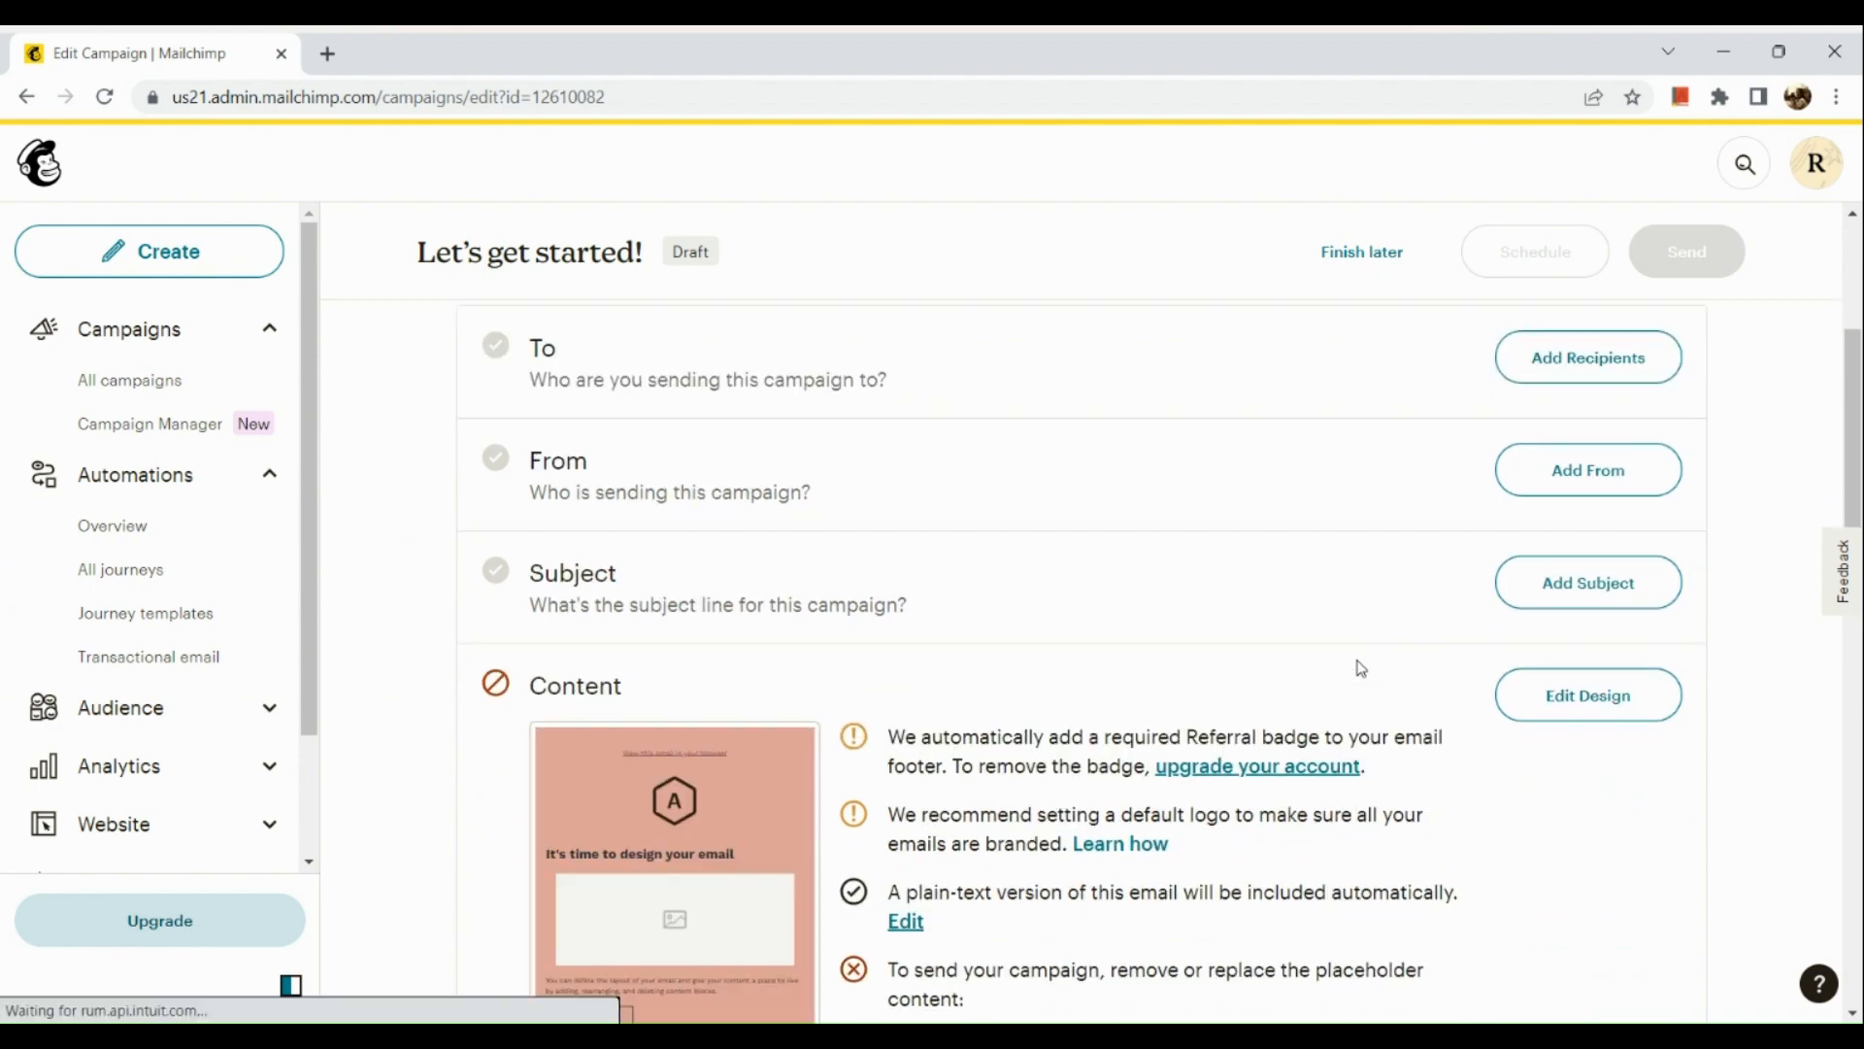
scroll("down", 3)
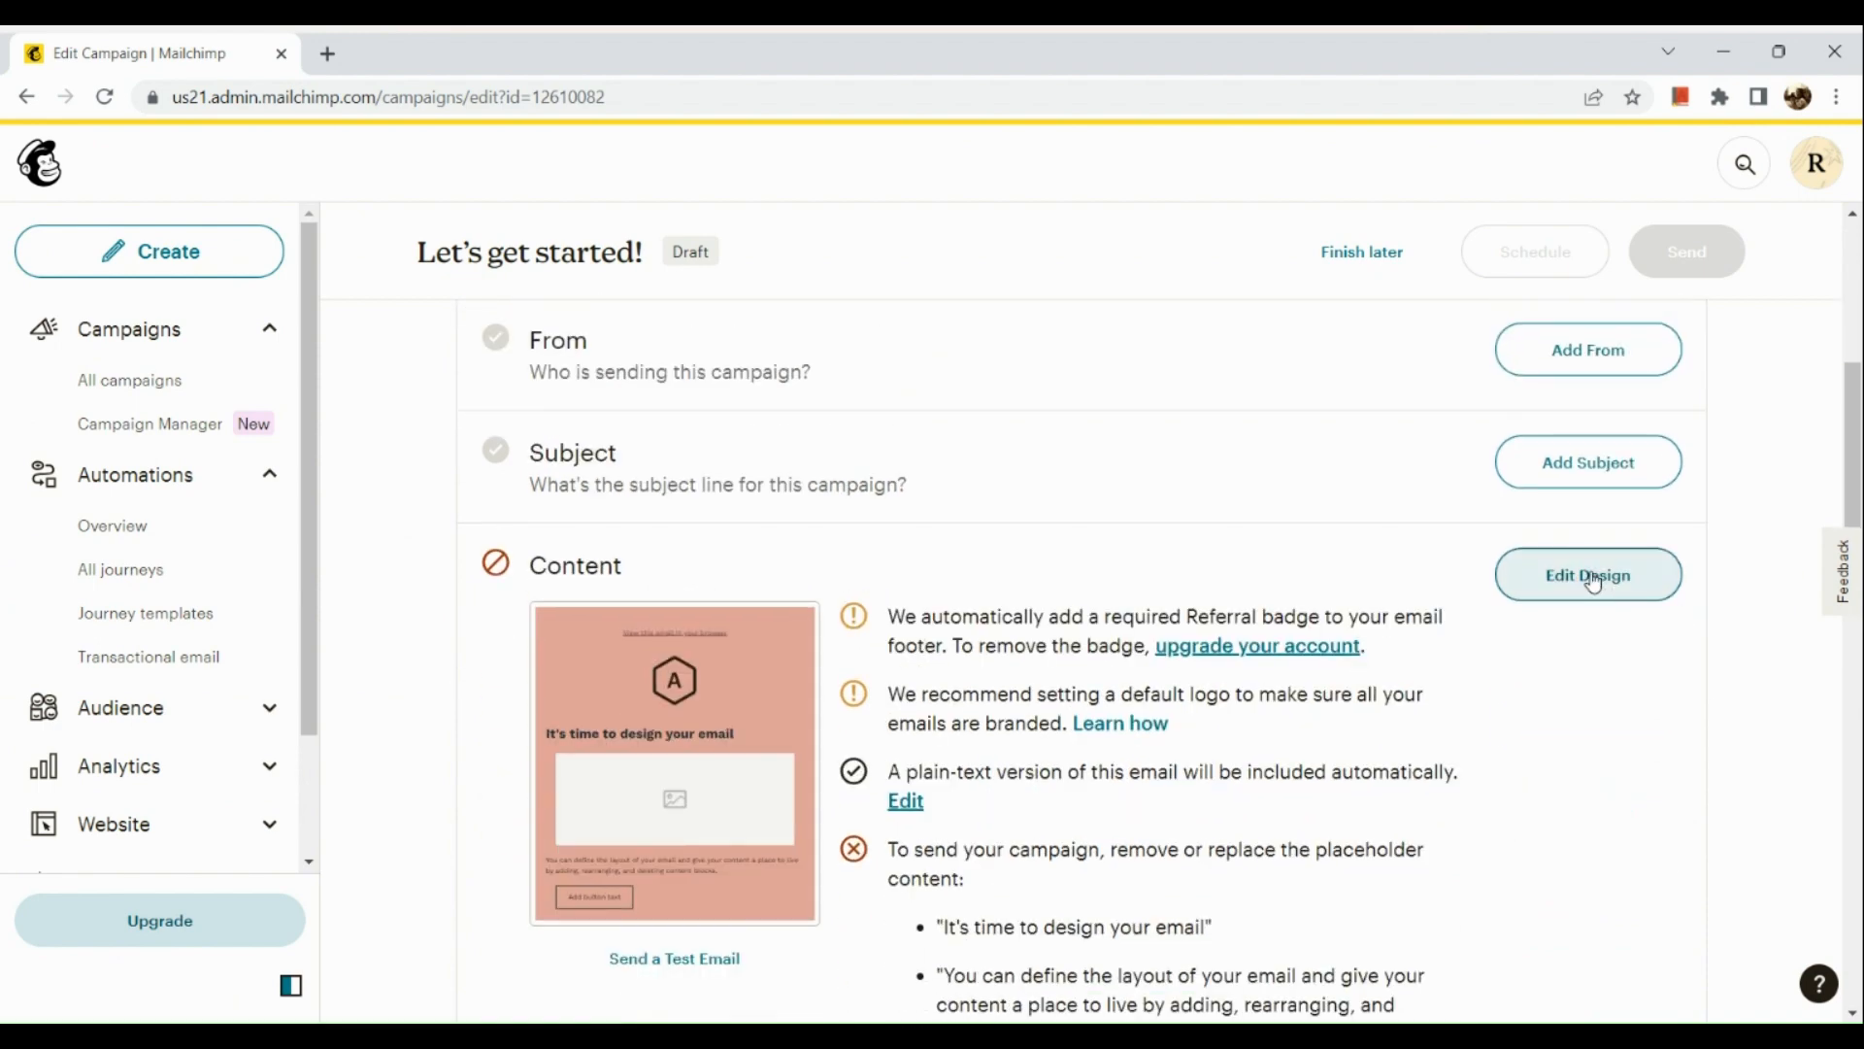
Edit the design and select the footer text block containing the mailing address.
left_click(1586, 575)
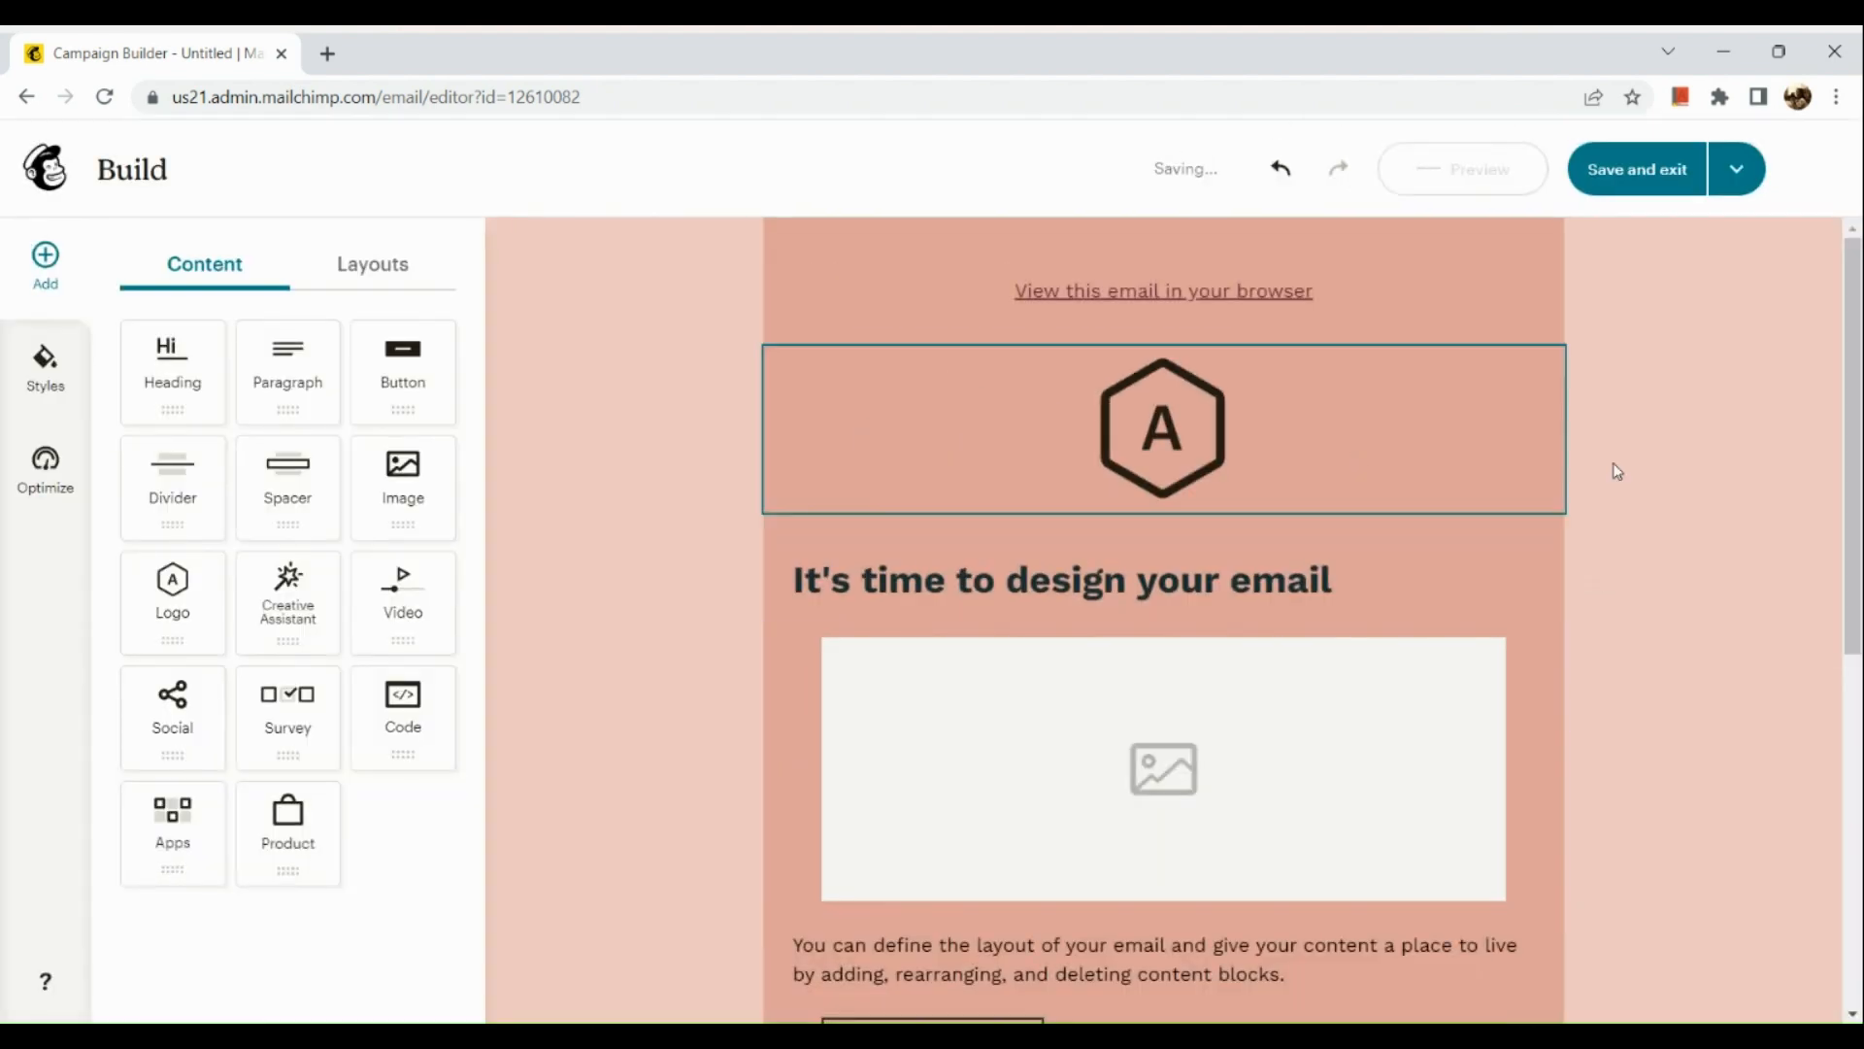
scroll("down", 3)
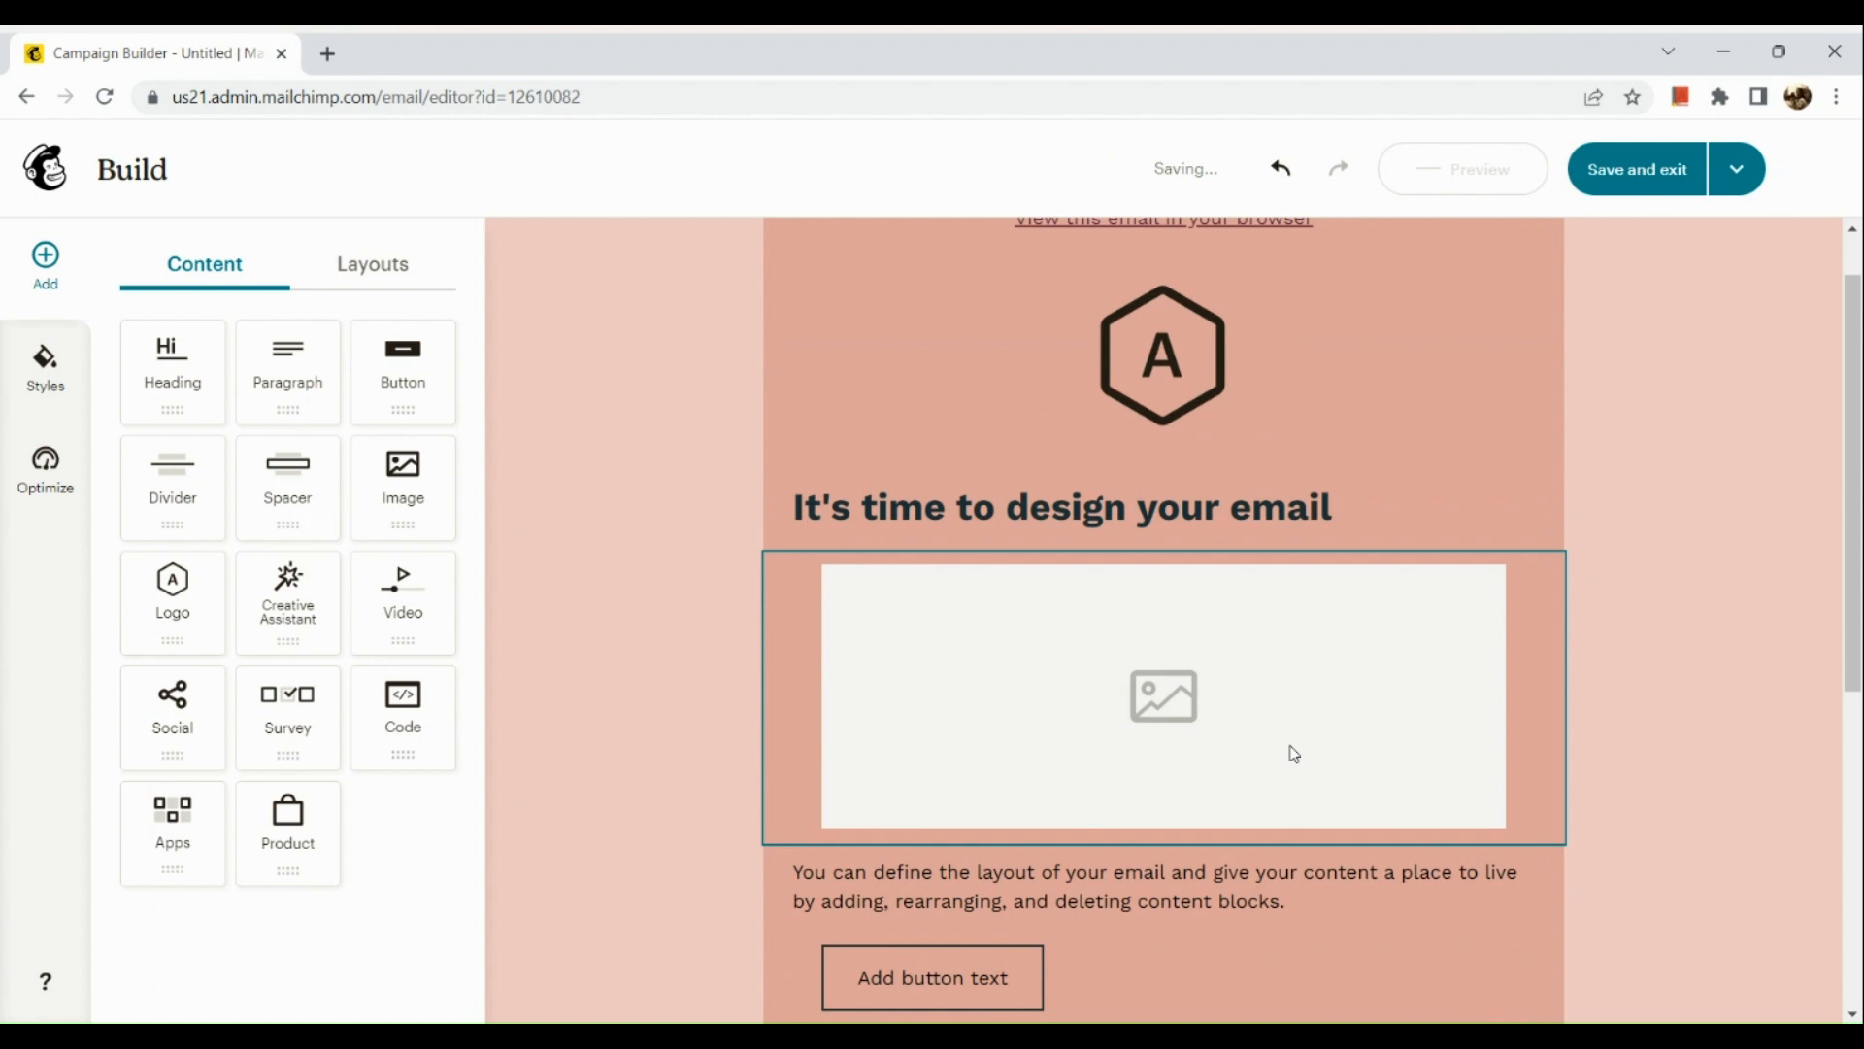
scroll("down", 3)
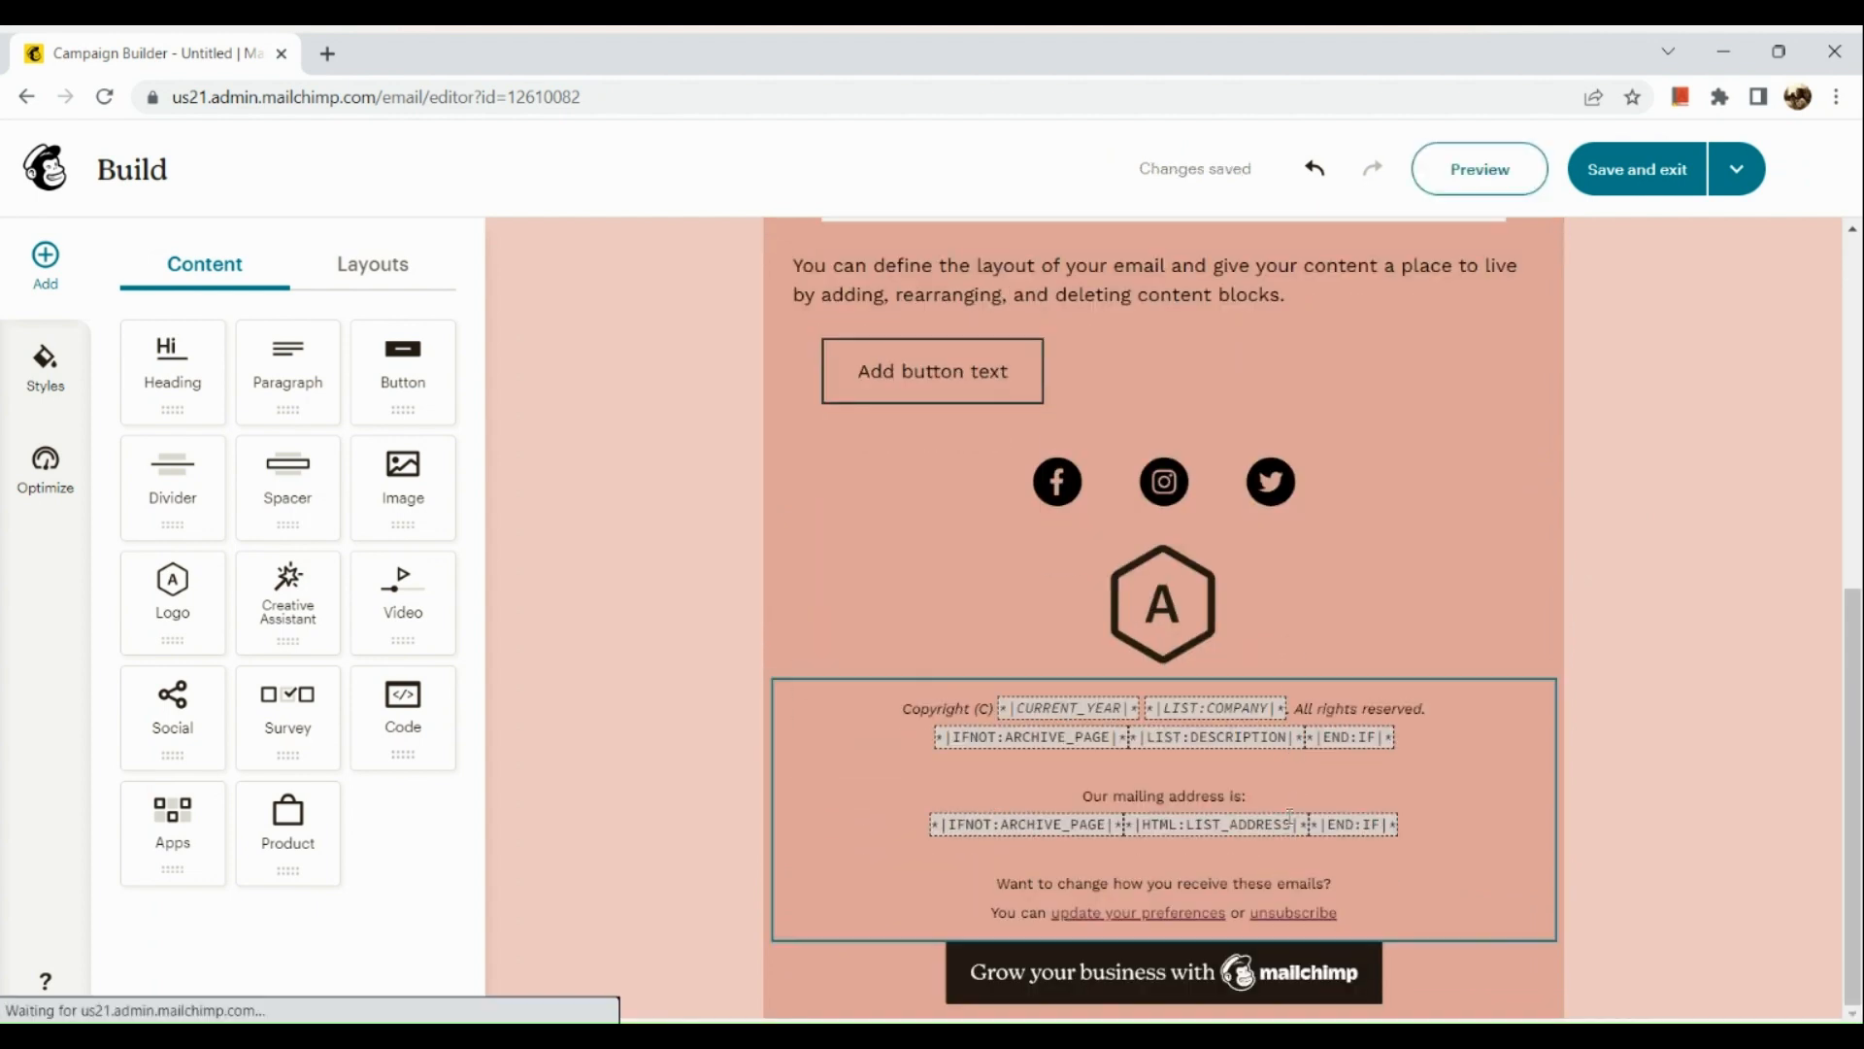
left_click(1163, 812)
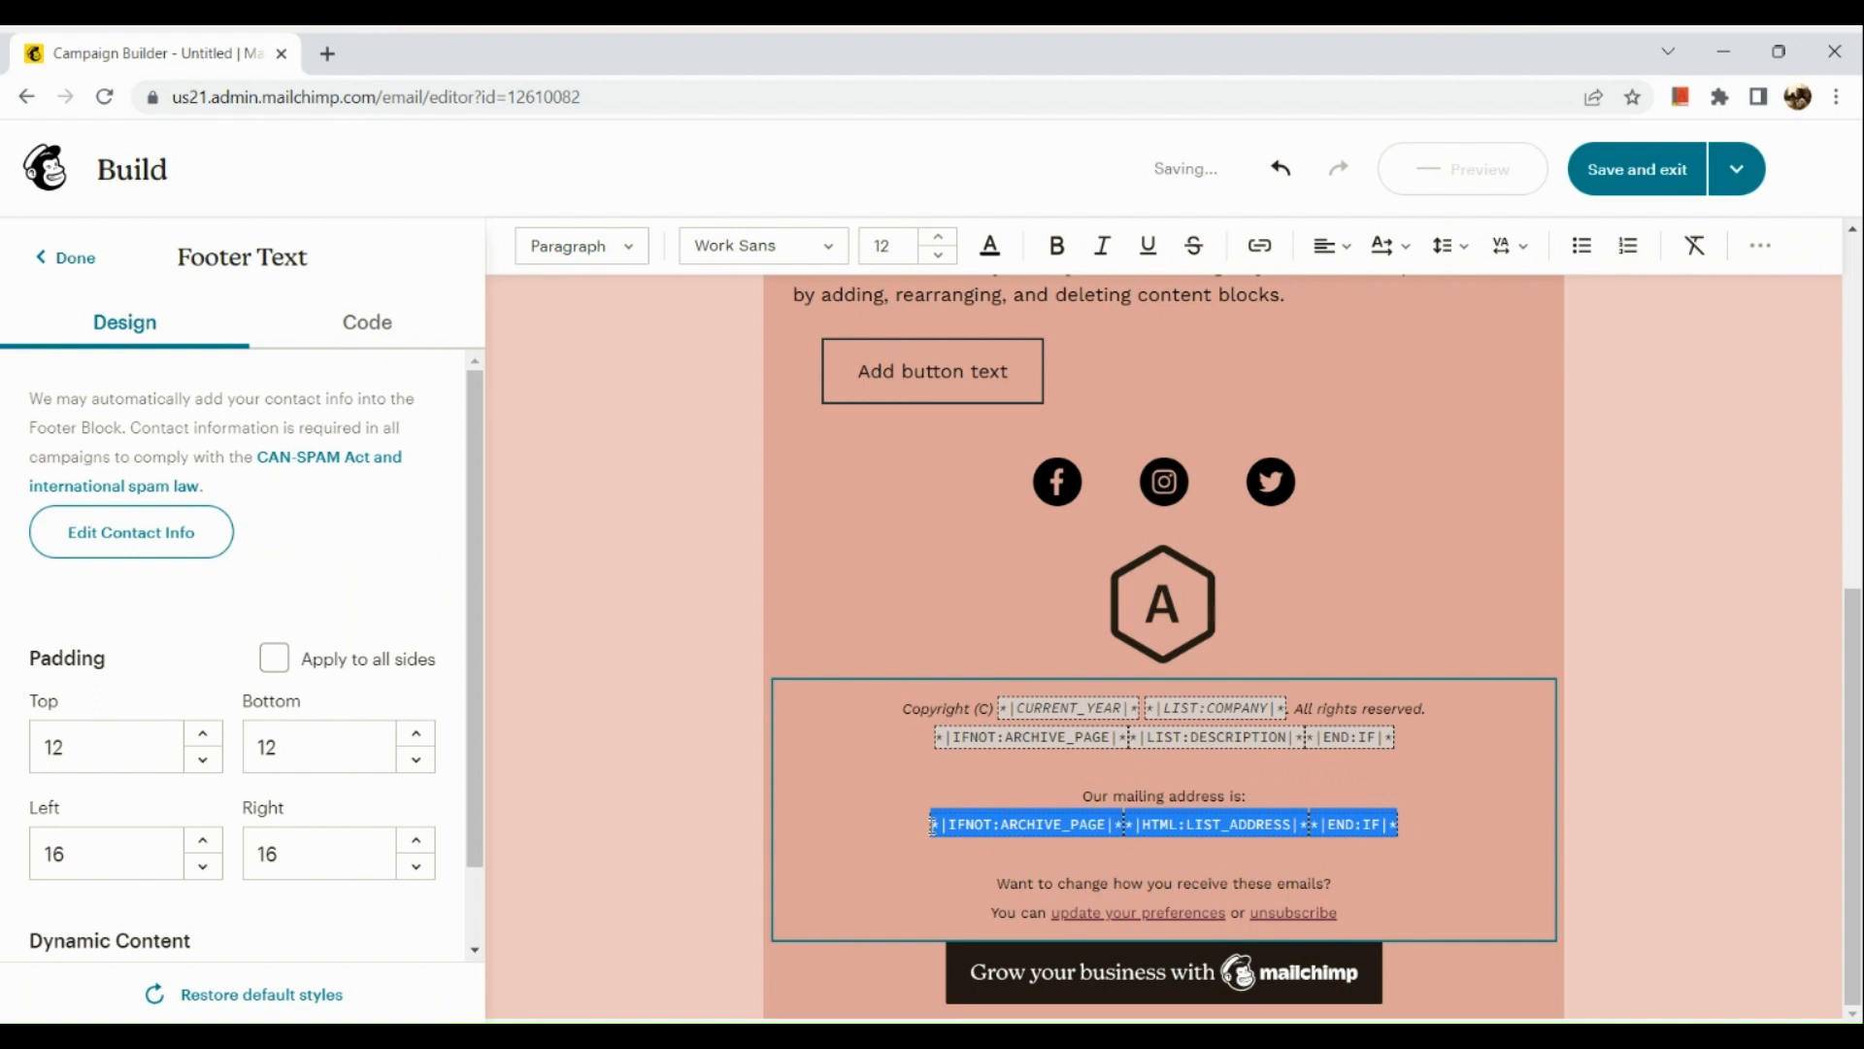
left_click(1163, 823)
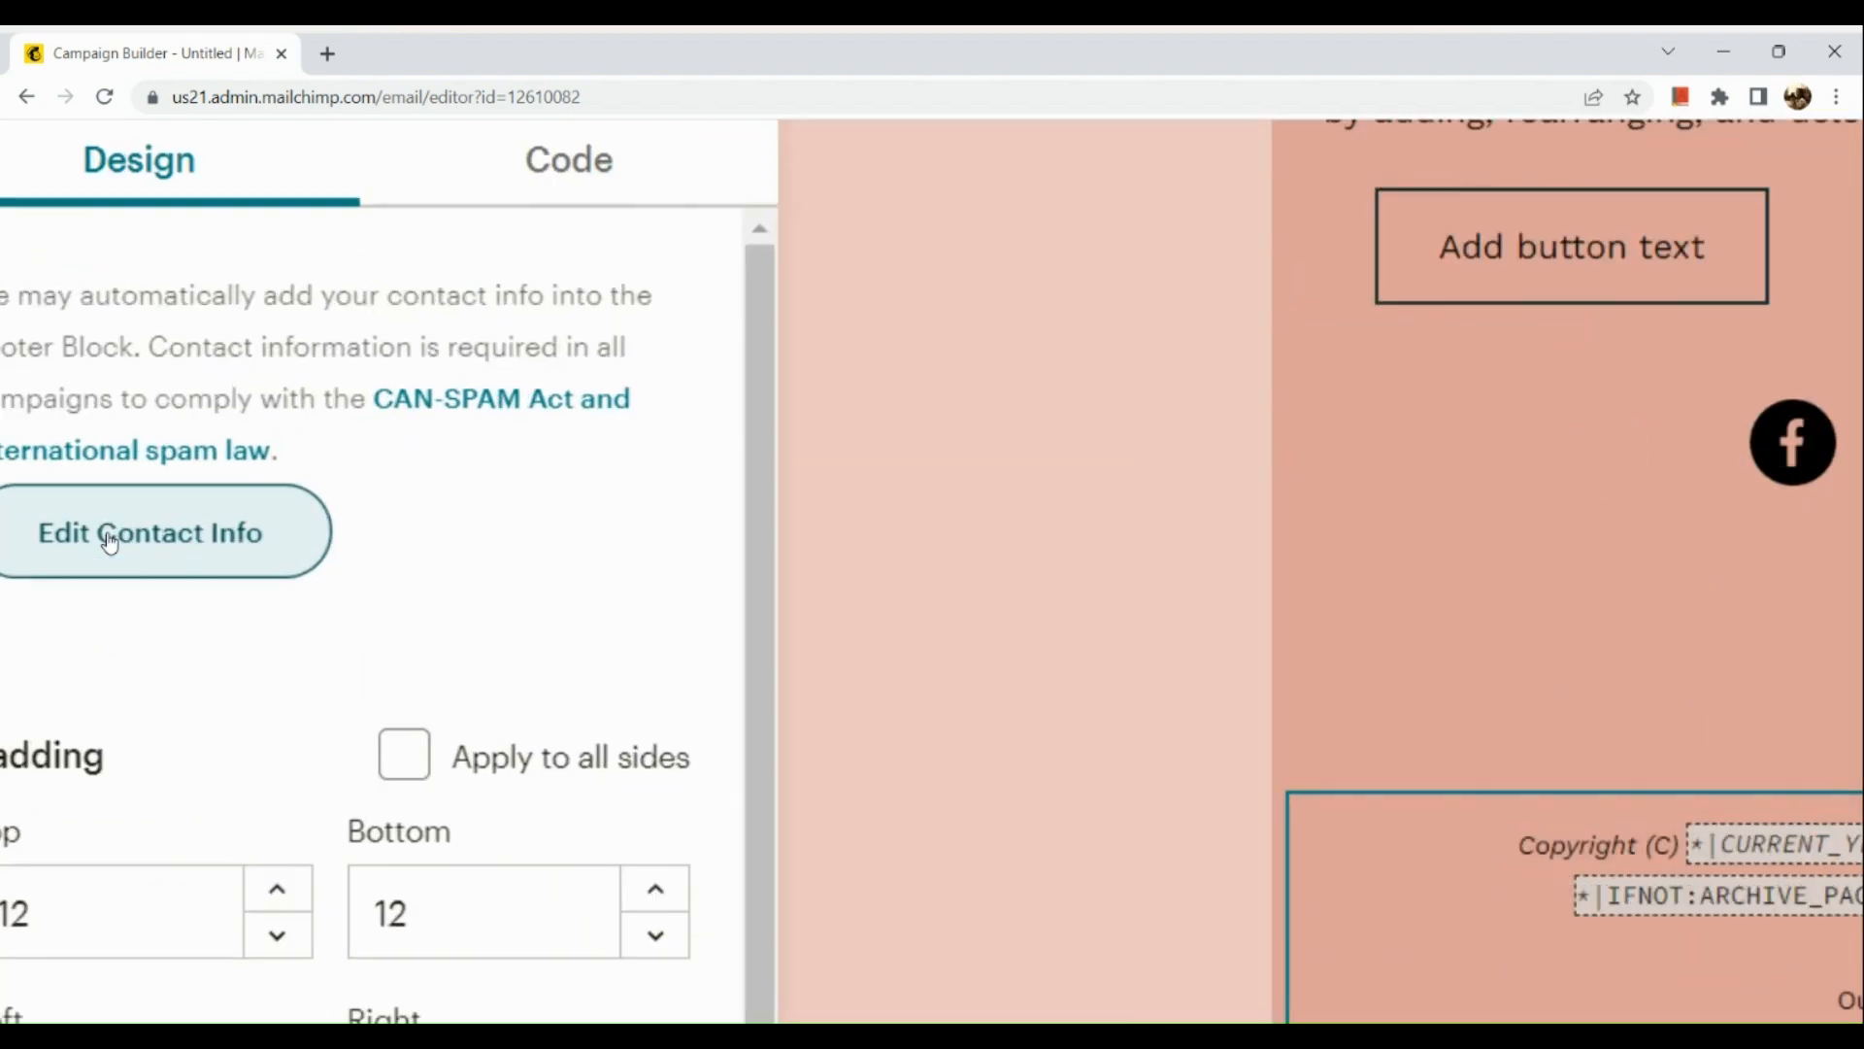
Bring up Edit Audience Contact Info and reach the empty address and country fields.
left_click(149, 533)
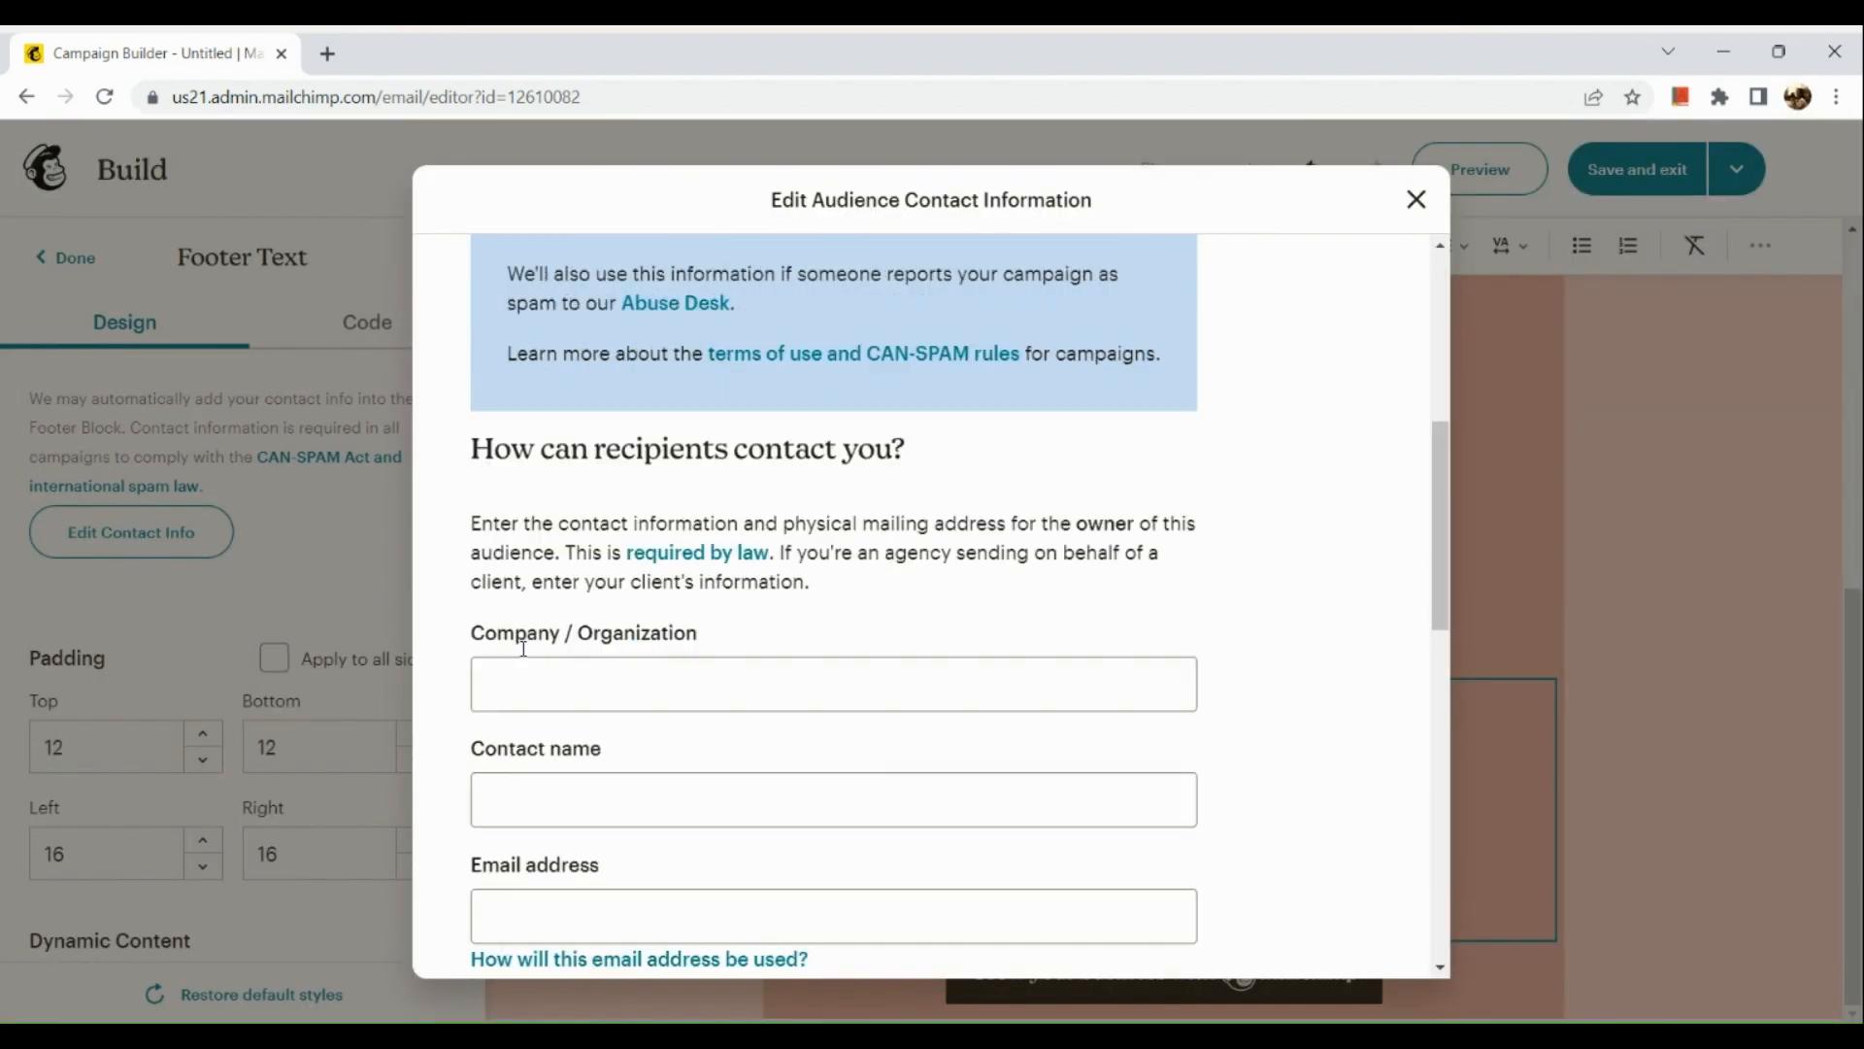
scroll("down", 3)
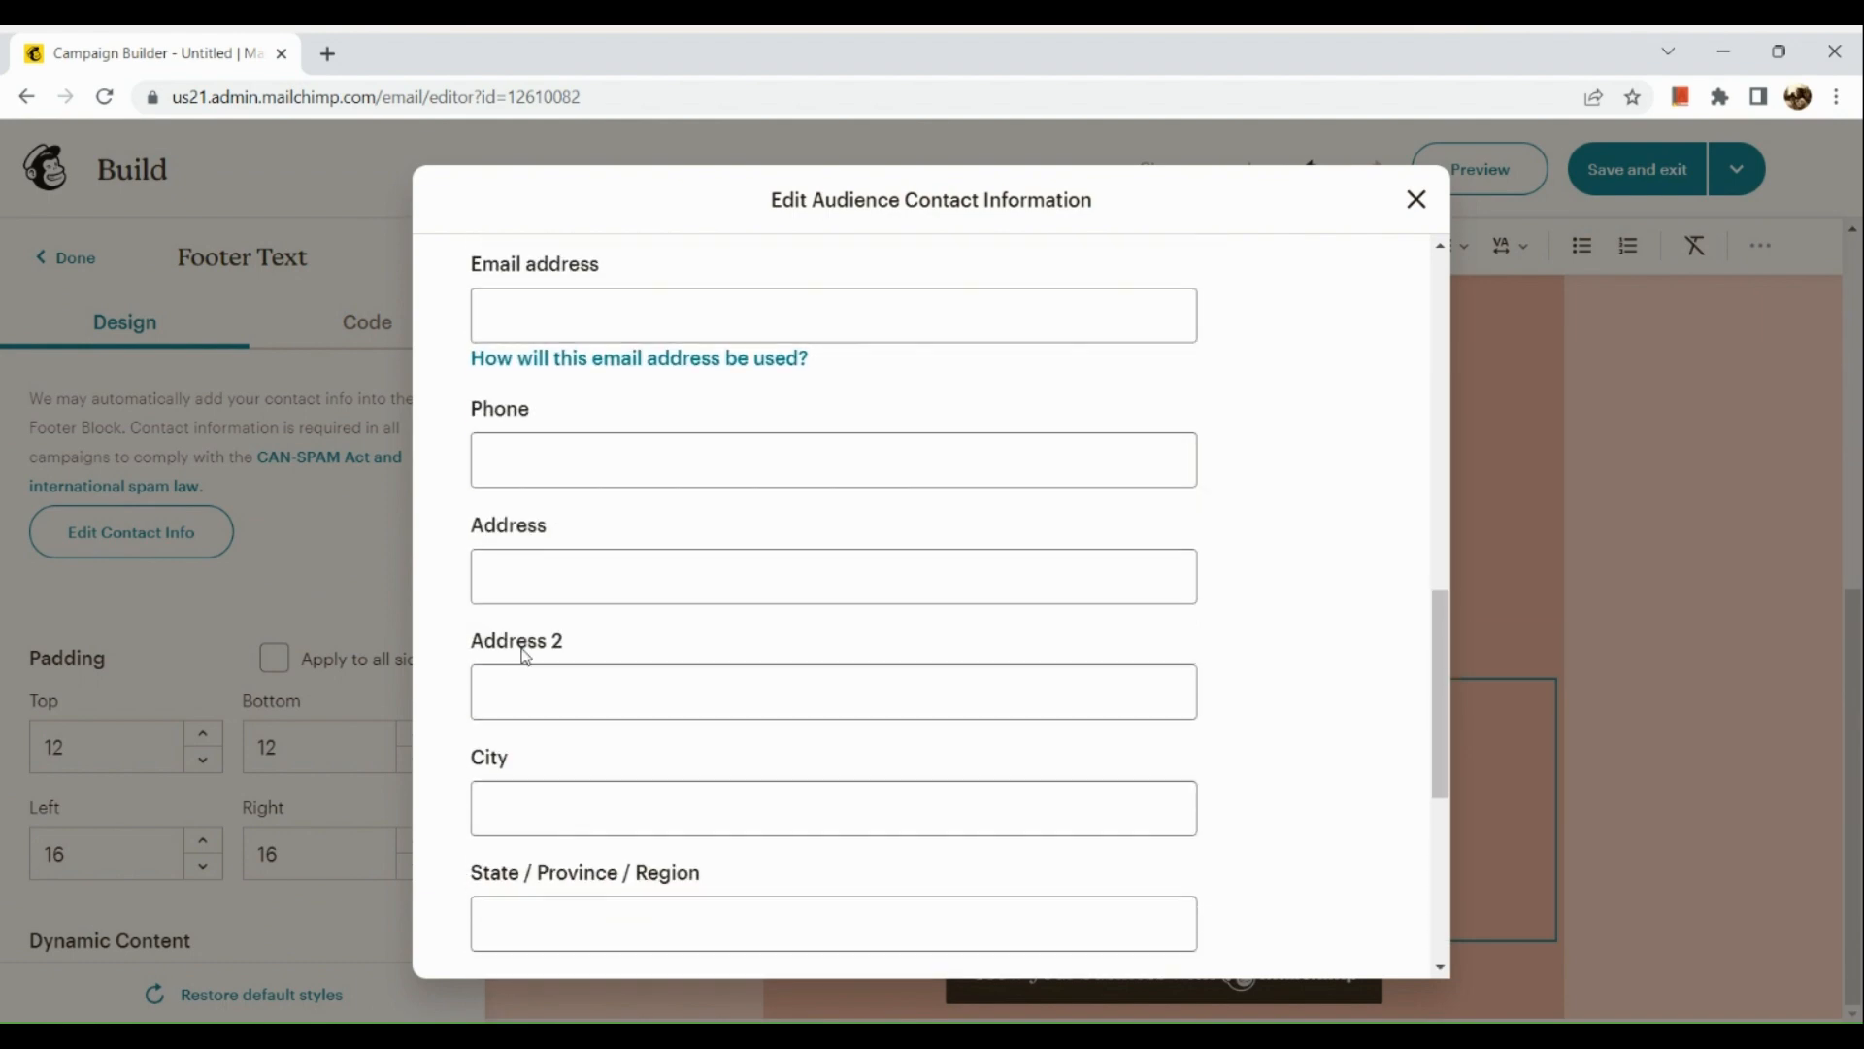
scroll("down", 3)
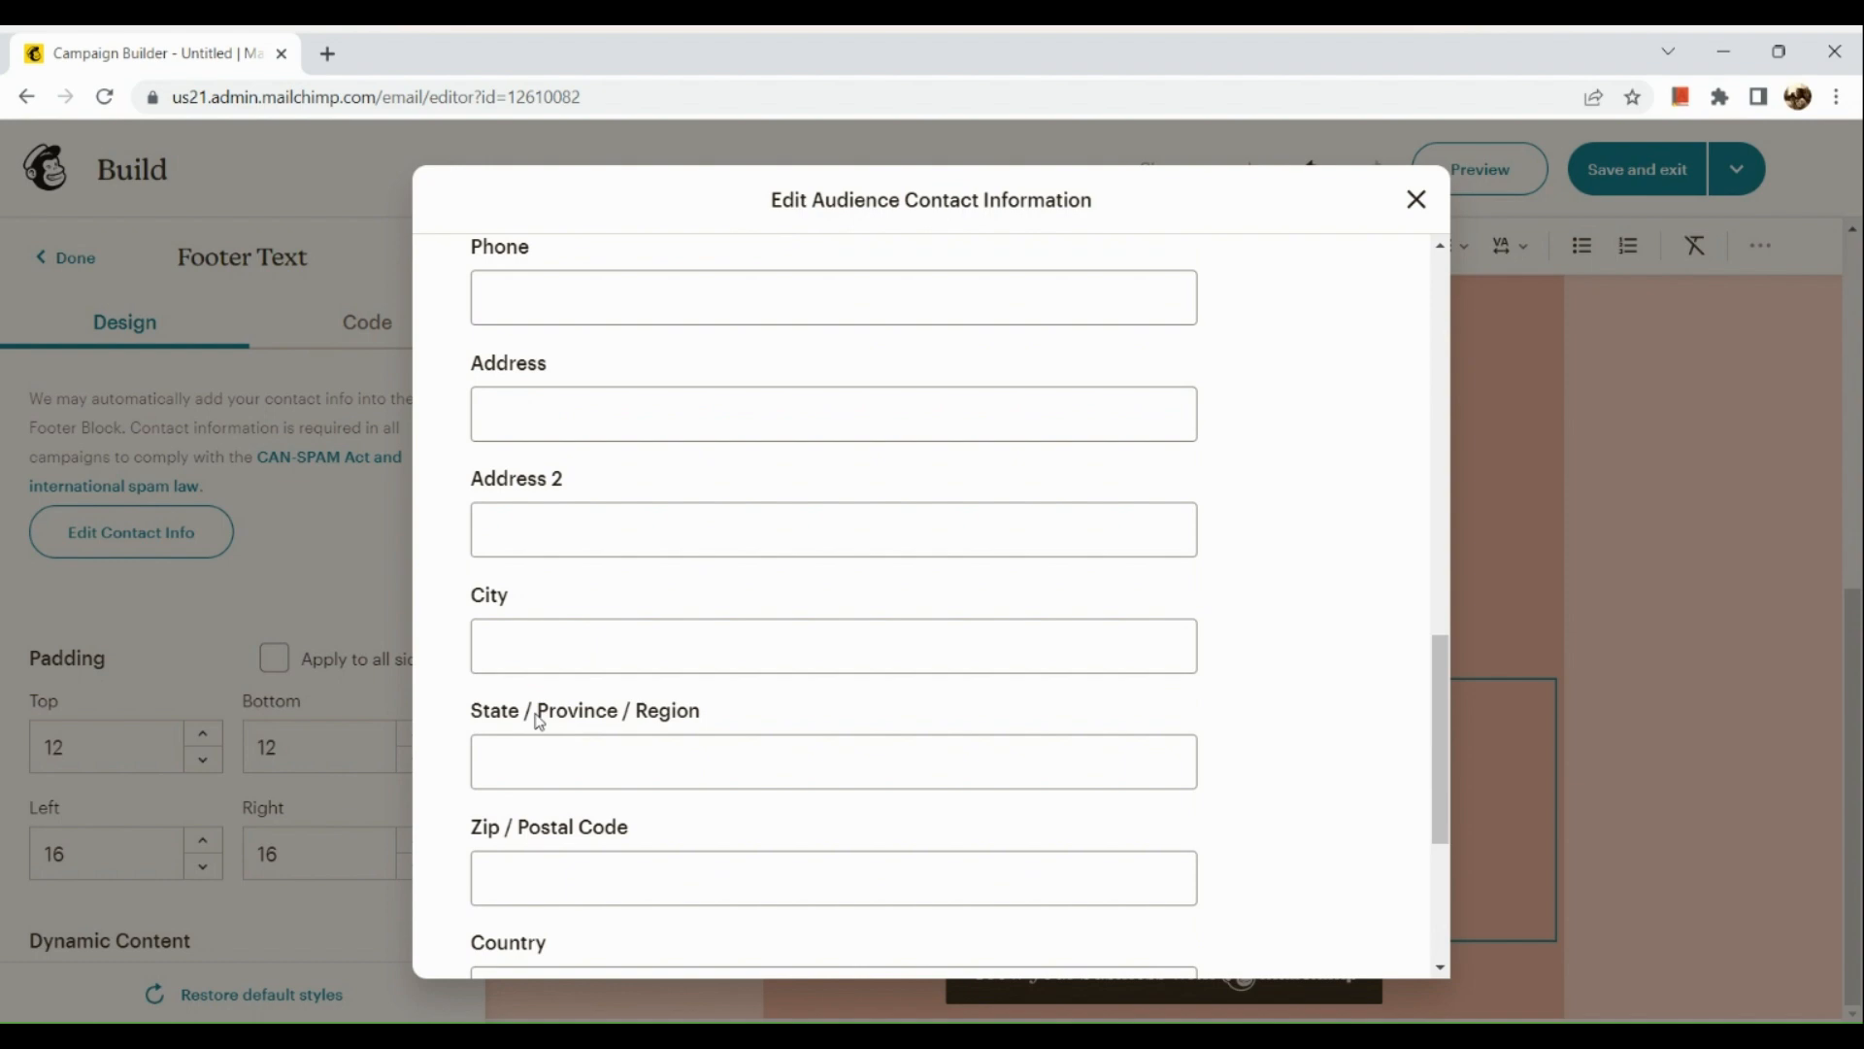
scroll("down", 3)
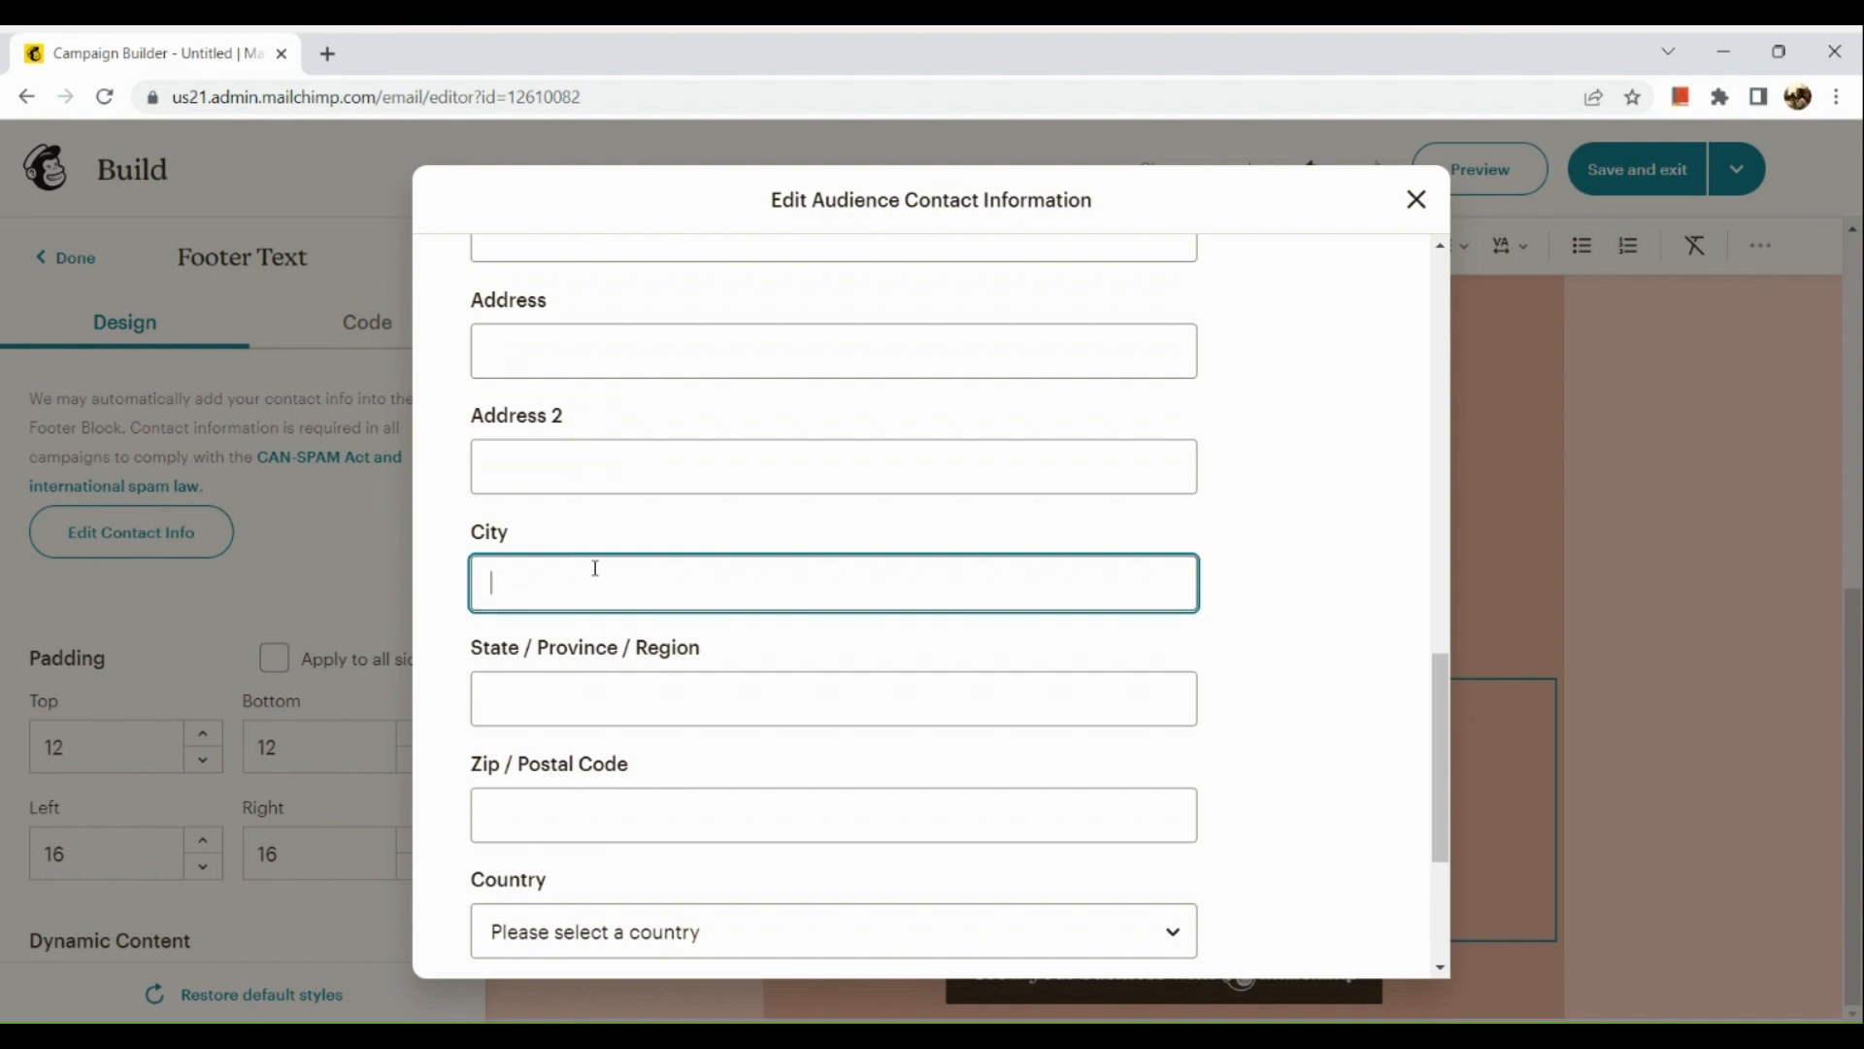
Enter New York as both the city and the state/region.
type("New")
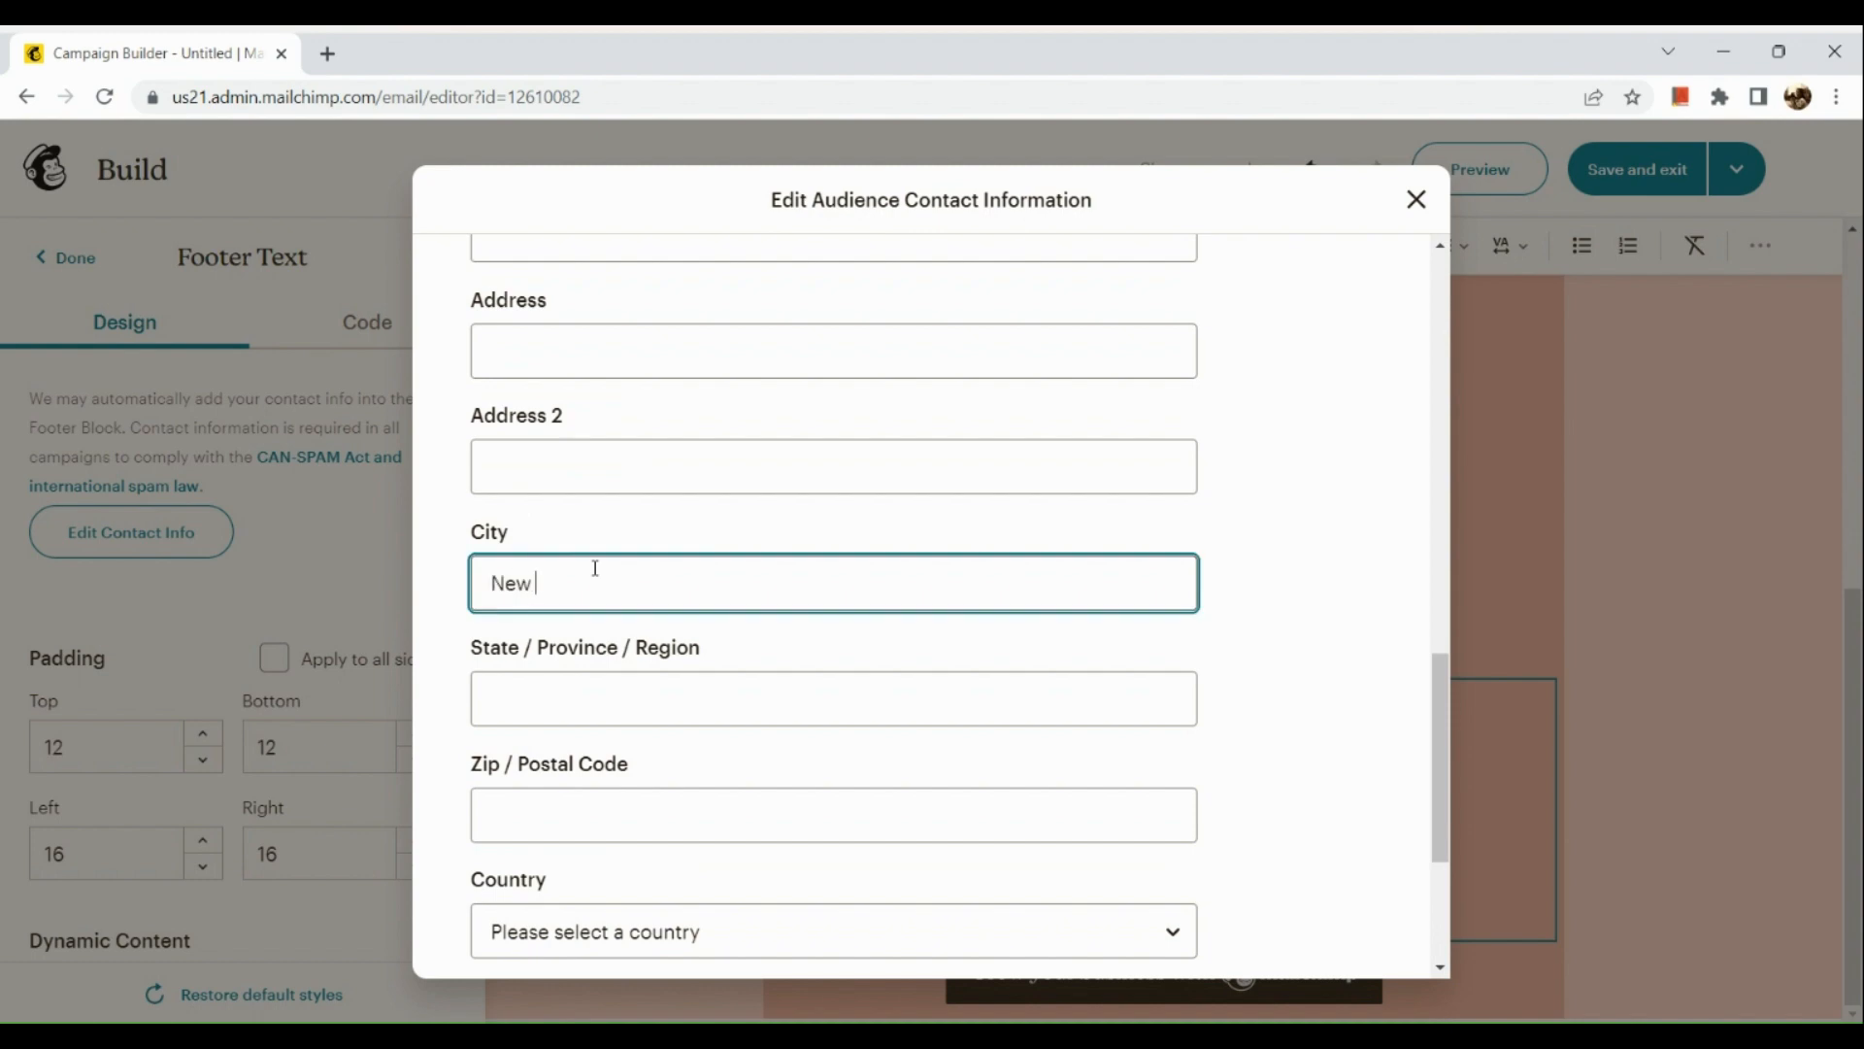
type("Yor")
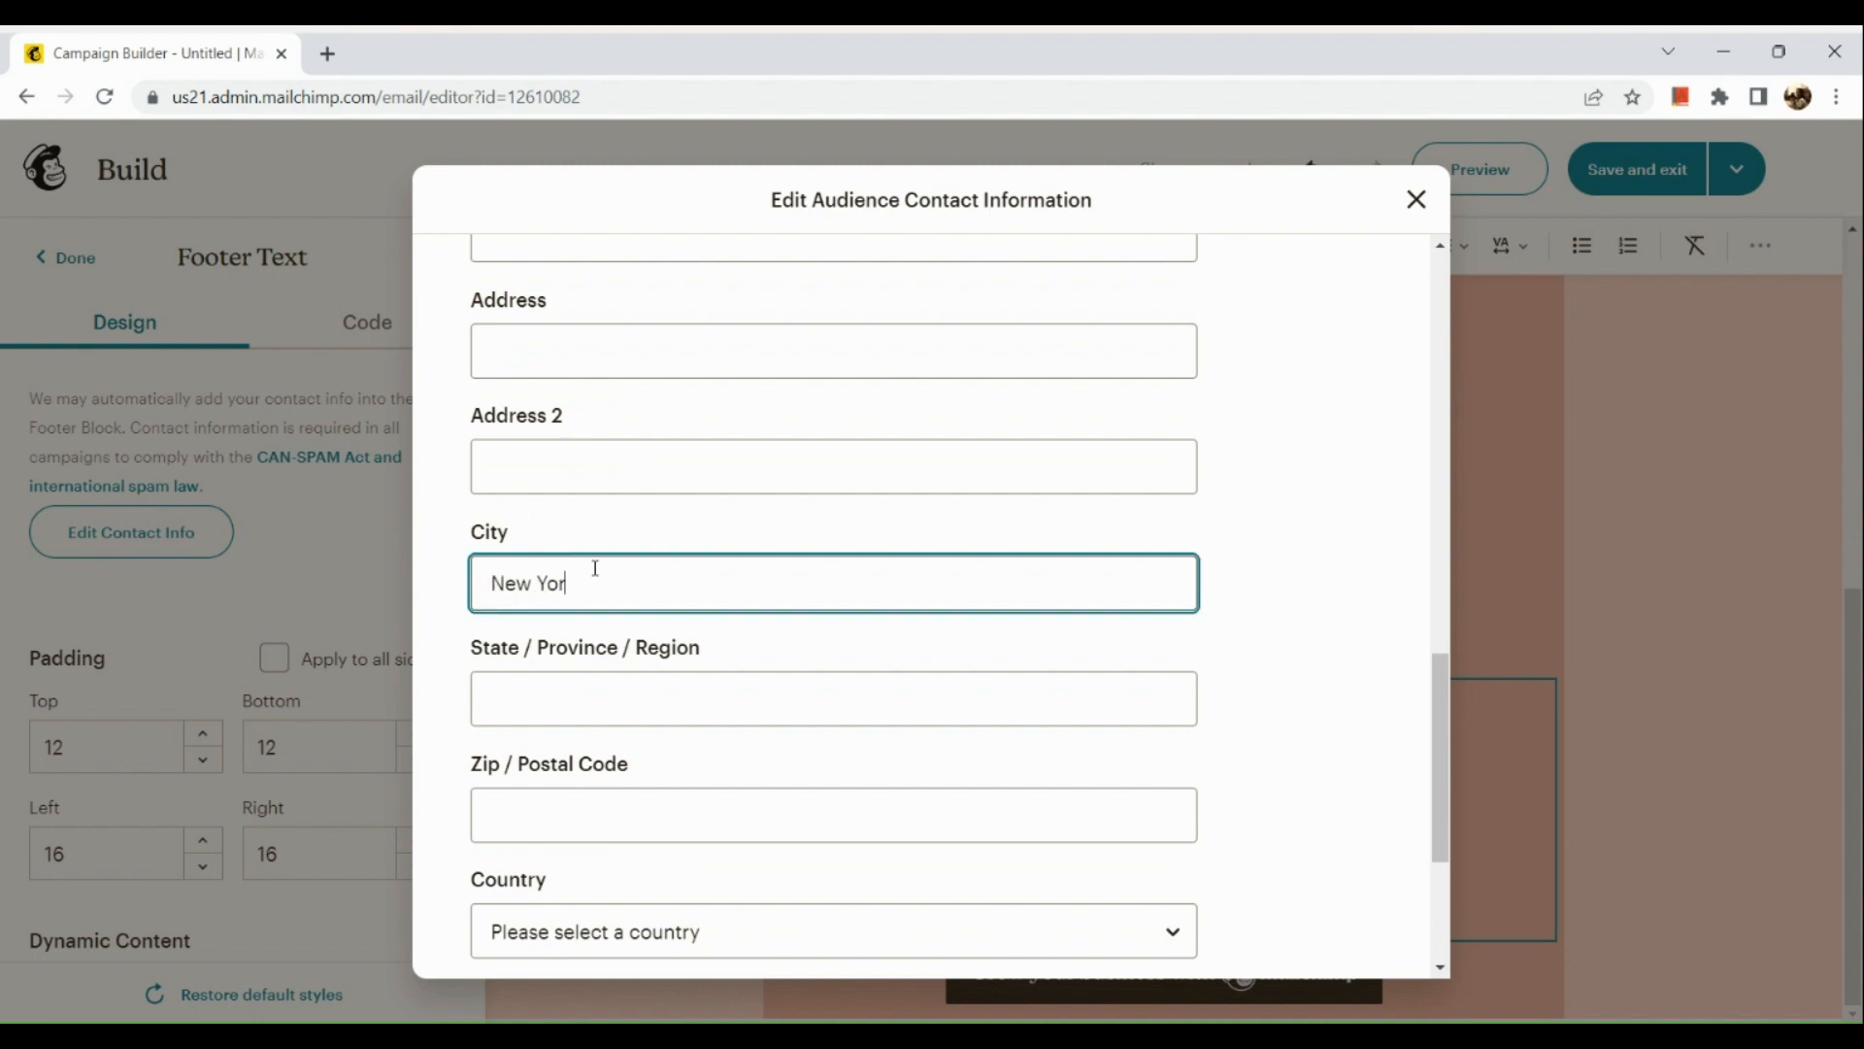
left_click(833, 698)
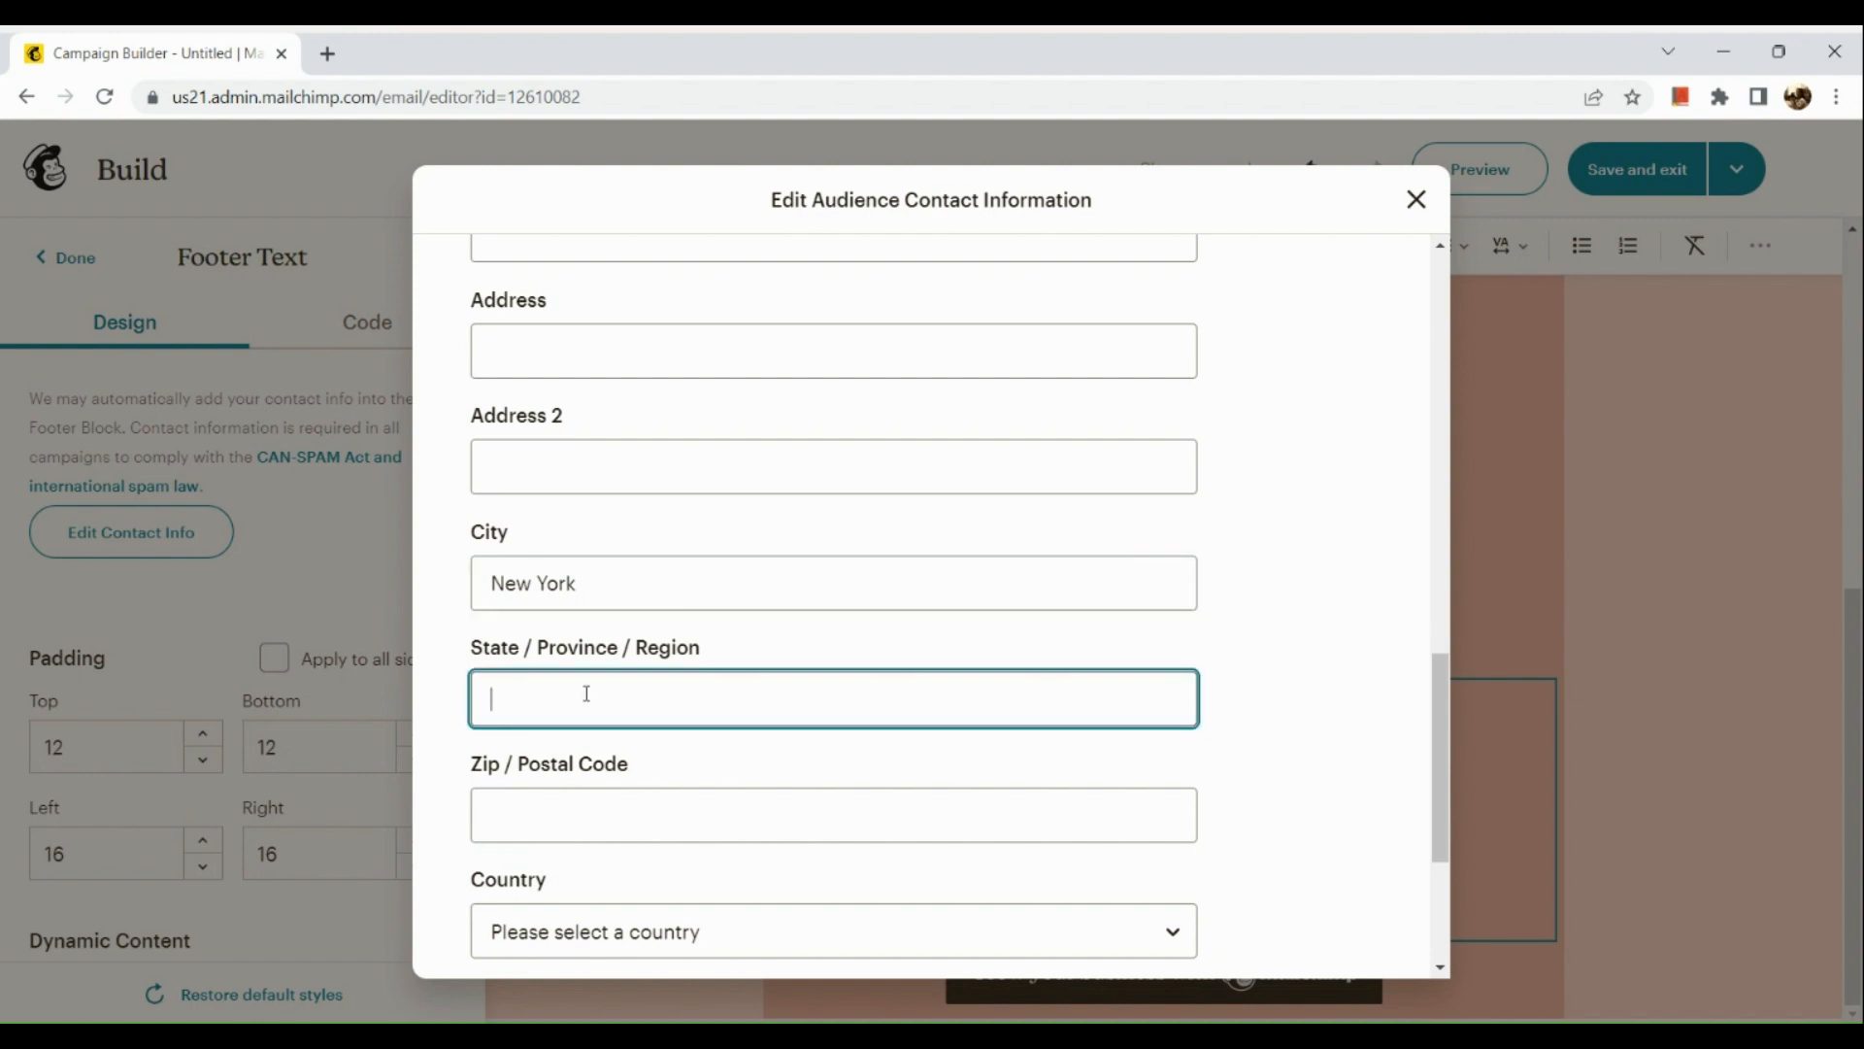
type("New")
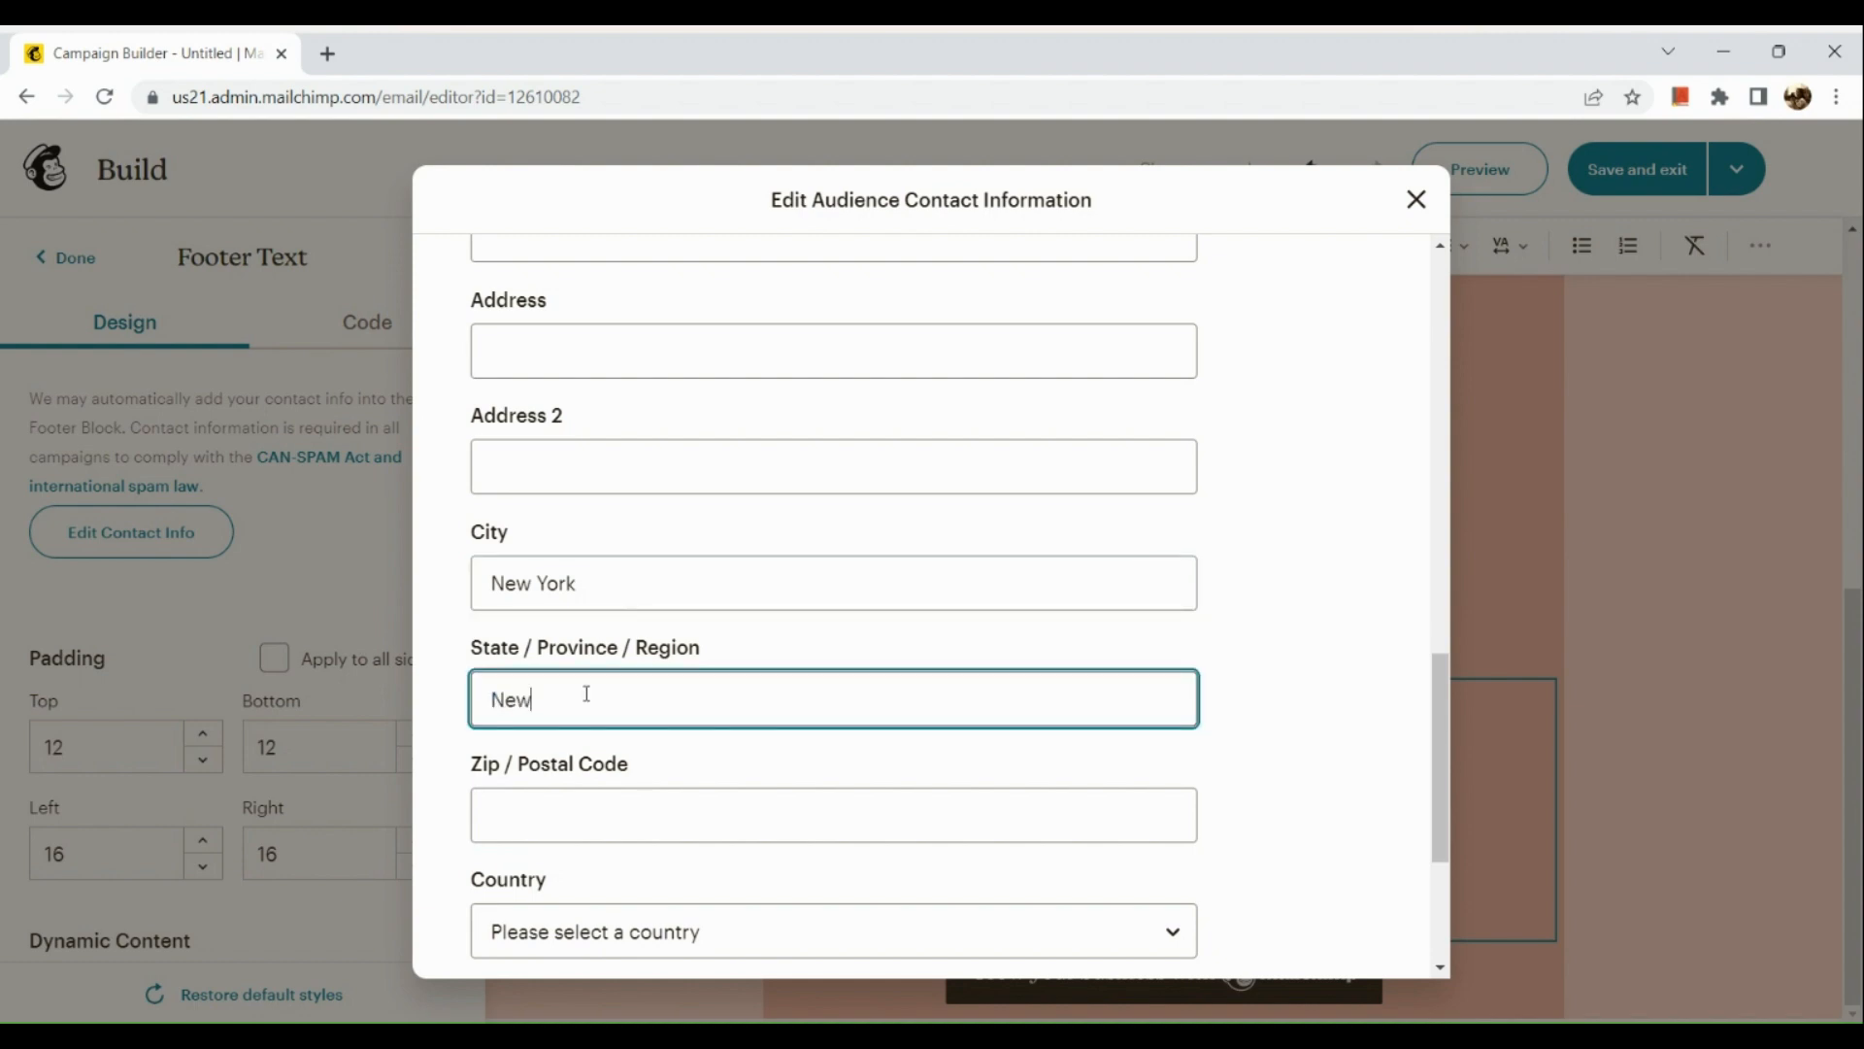
type("York")
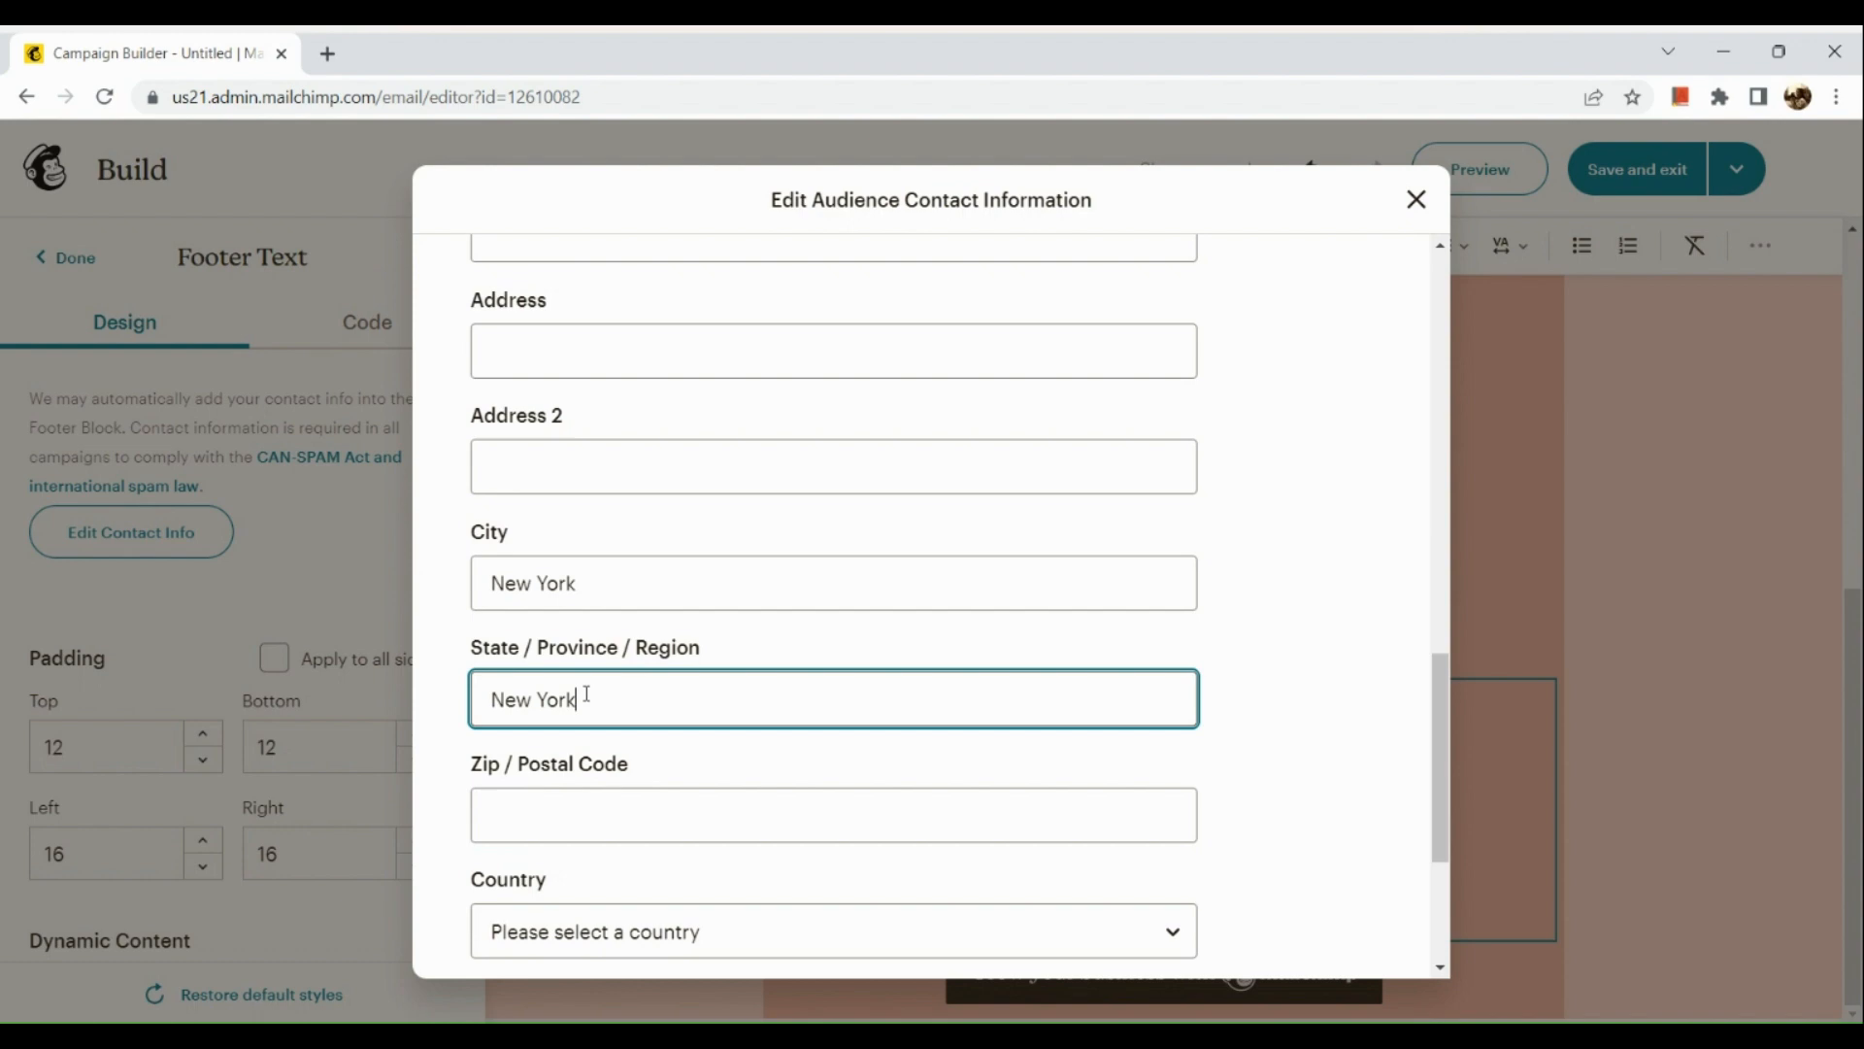
scroll("down", 3)
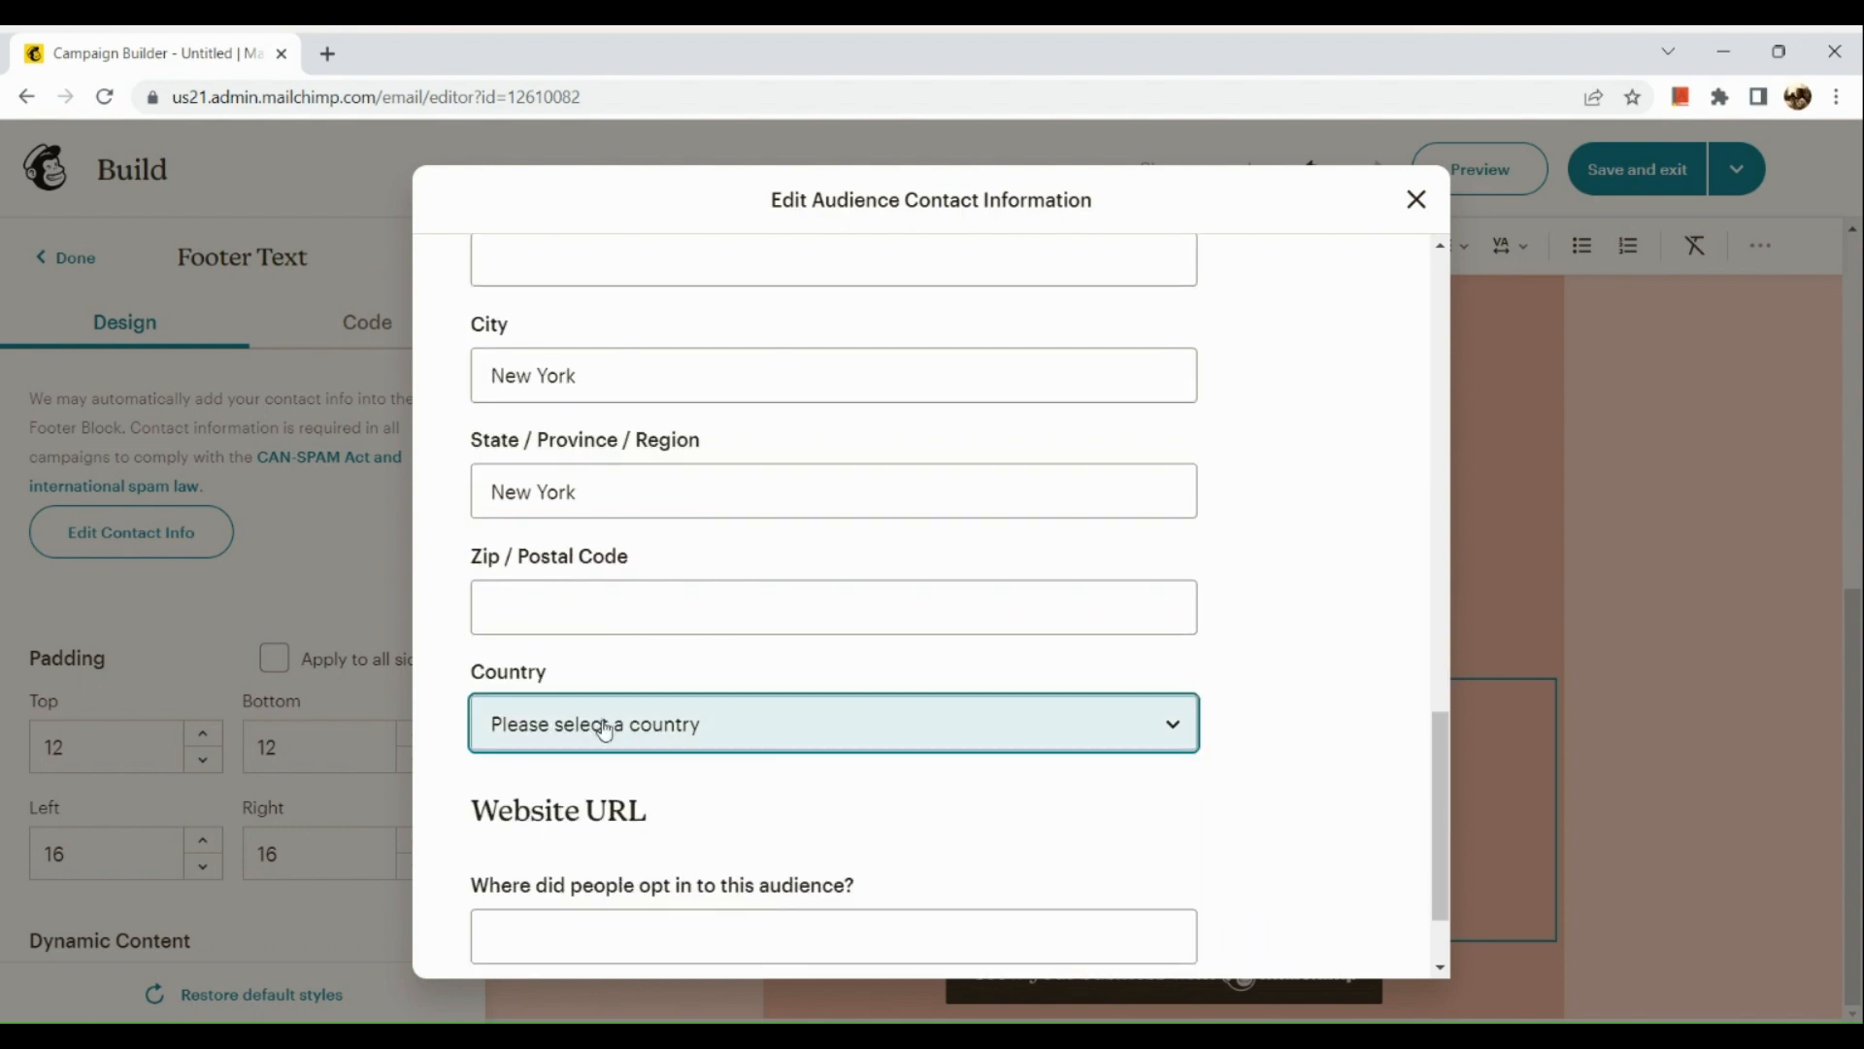
Set the country to USA and attempt to save the contact information.
left_click(833, 725)
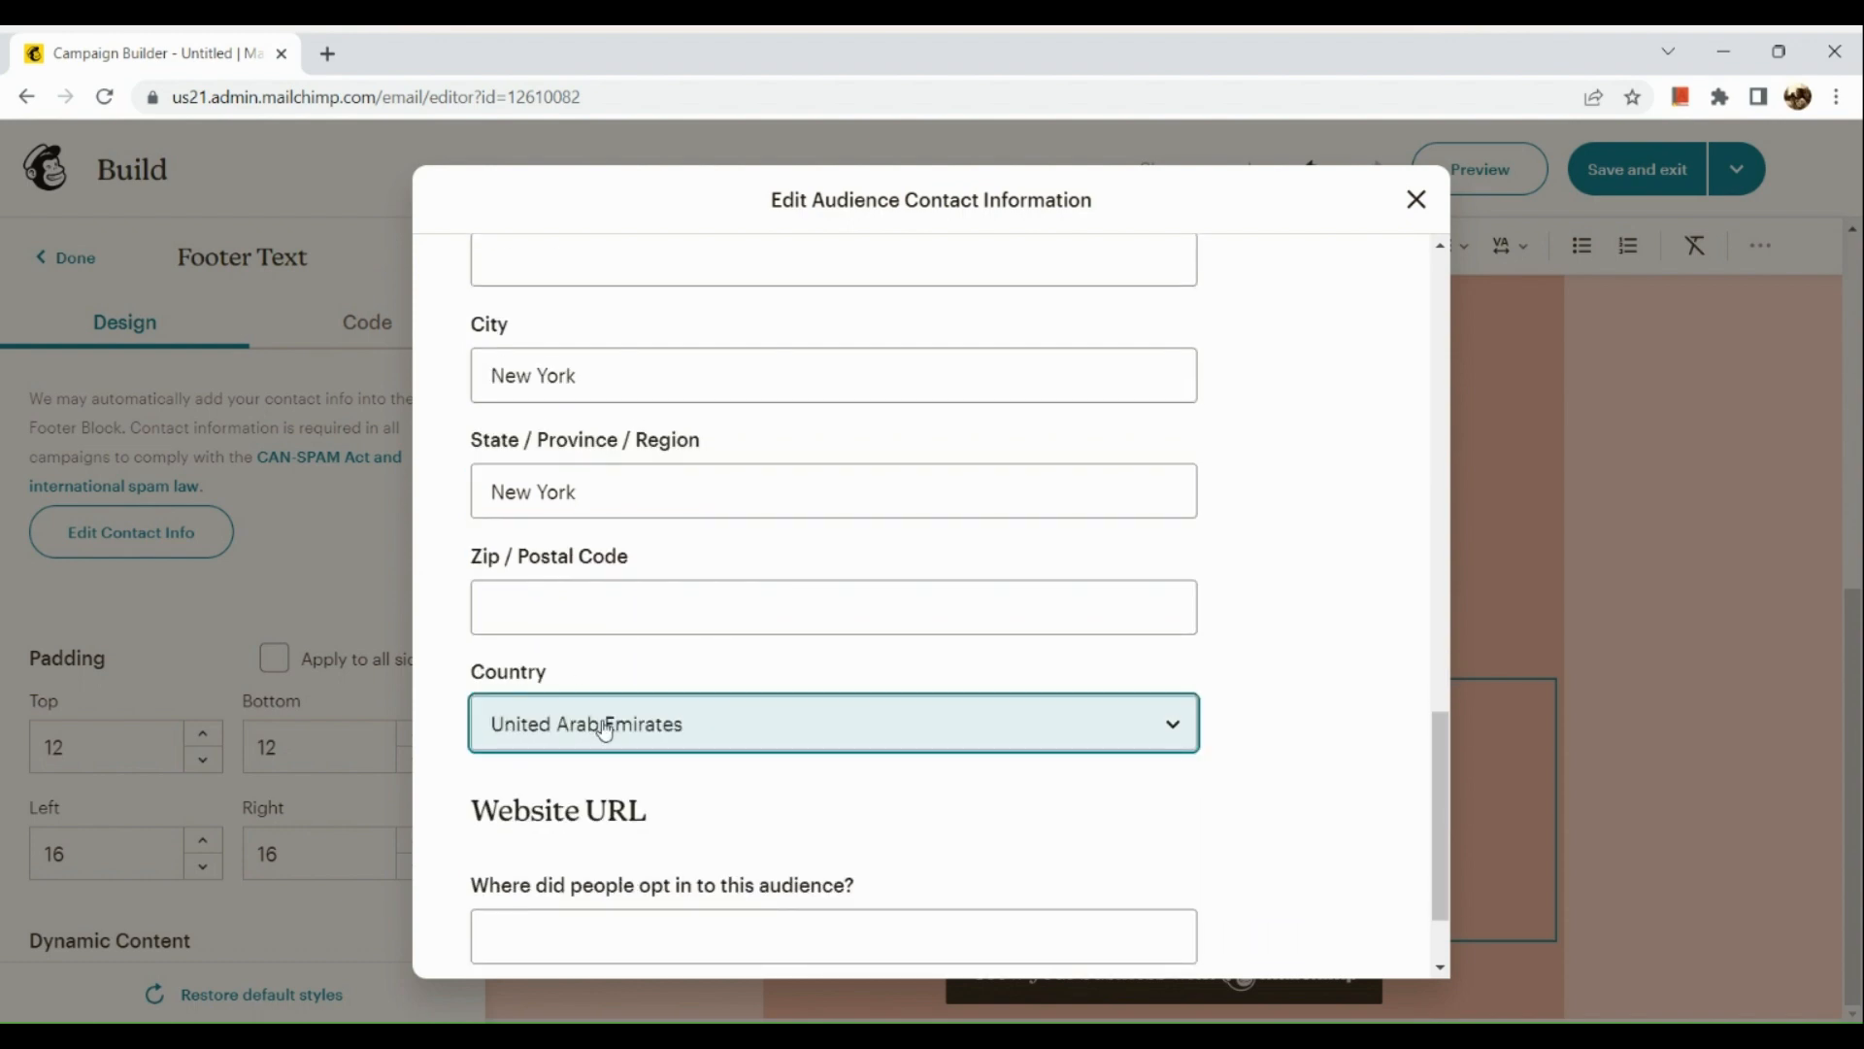
left_click(833, 722)
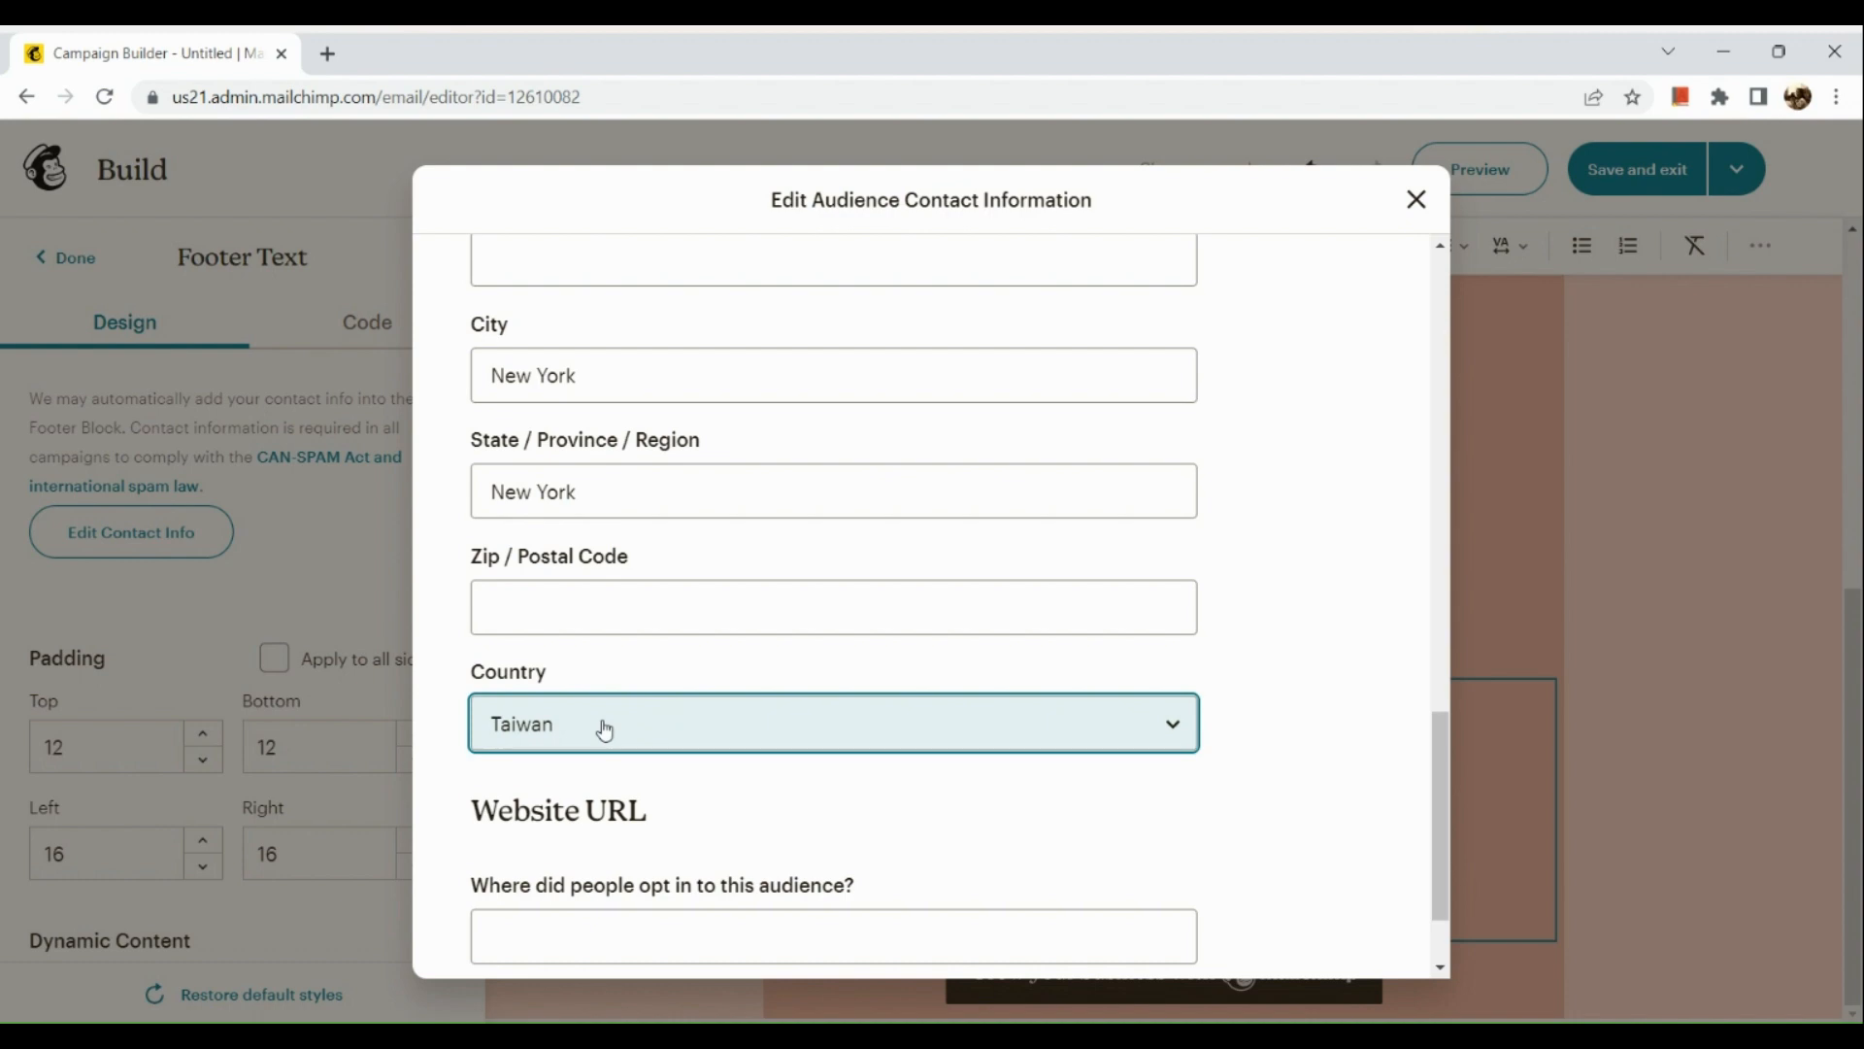
left_click(833, 722)
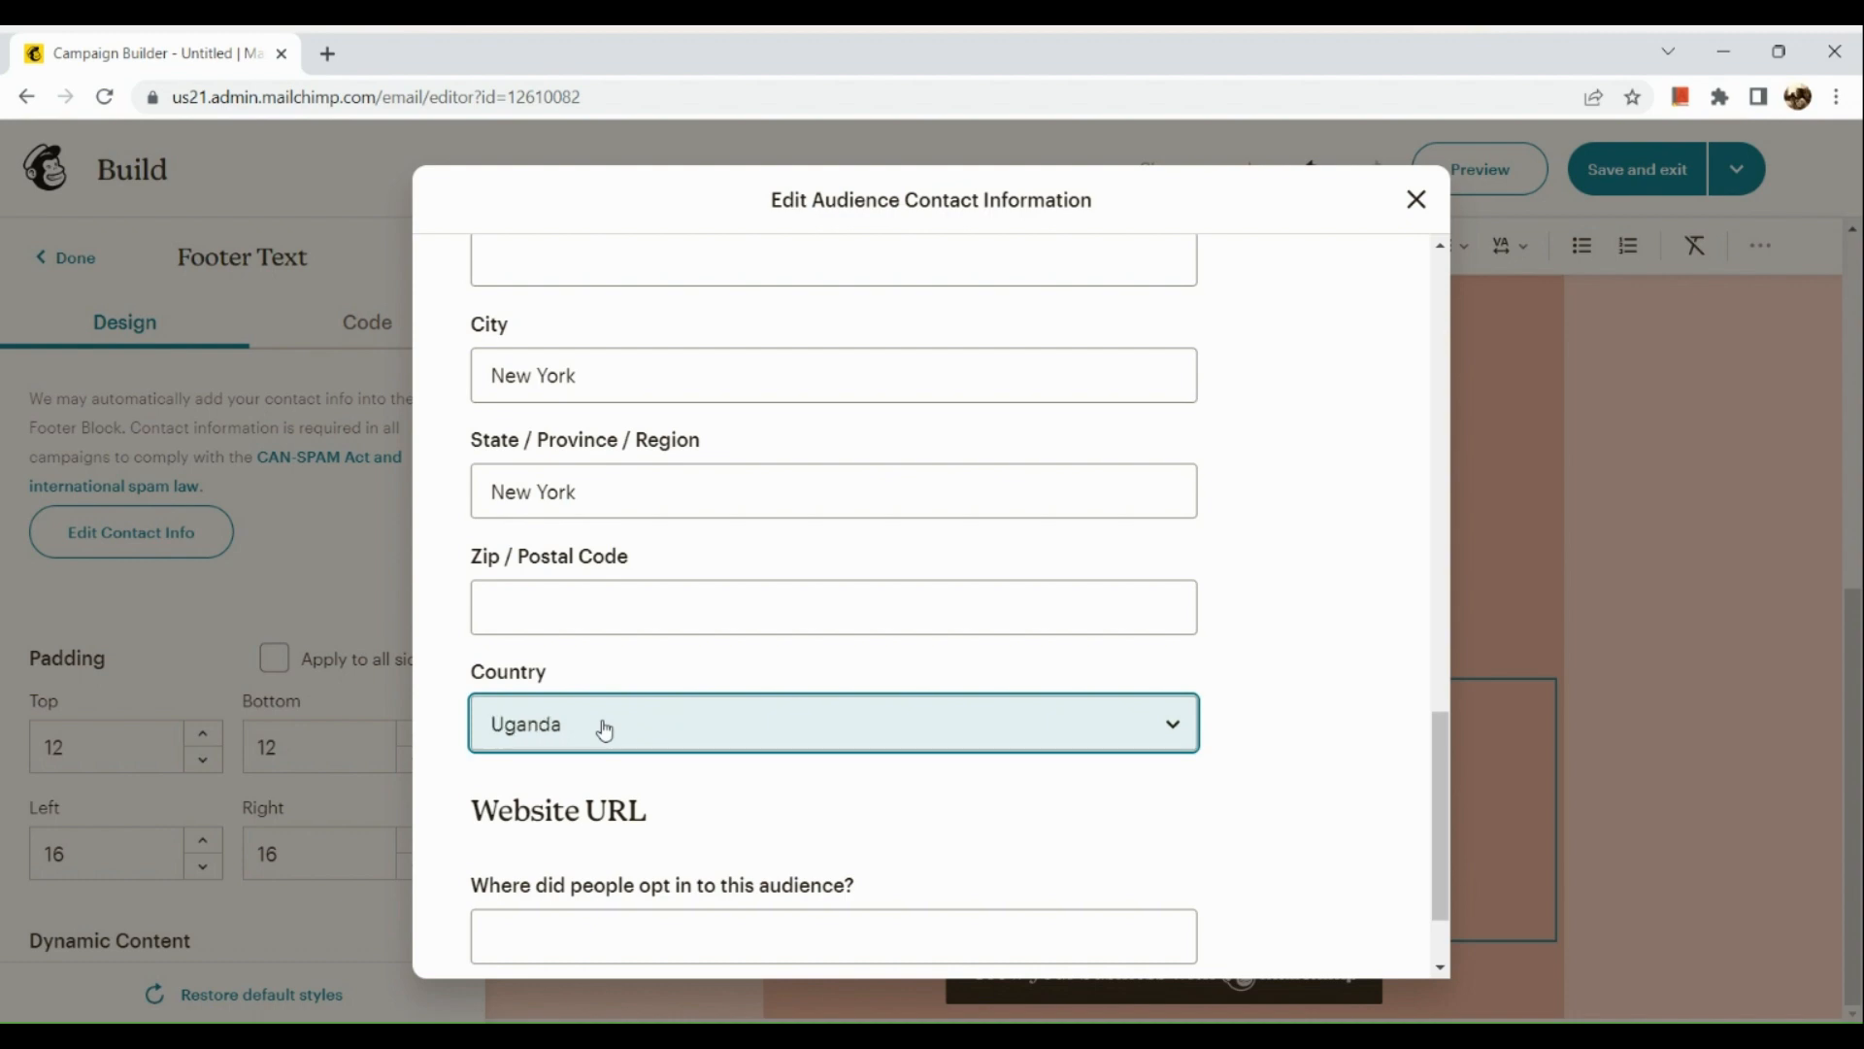
left_click(833, 723)
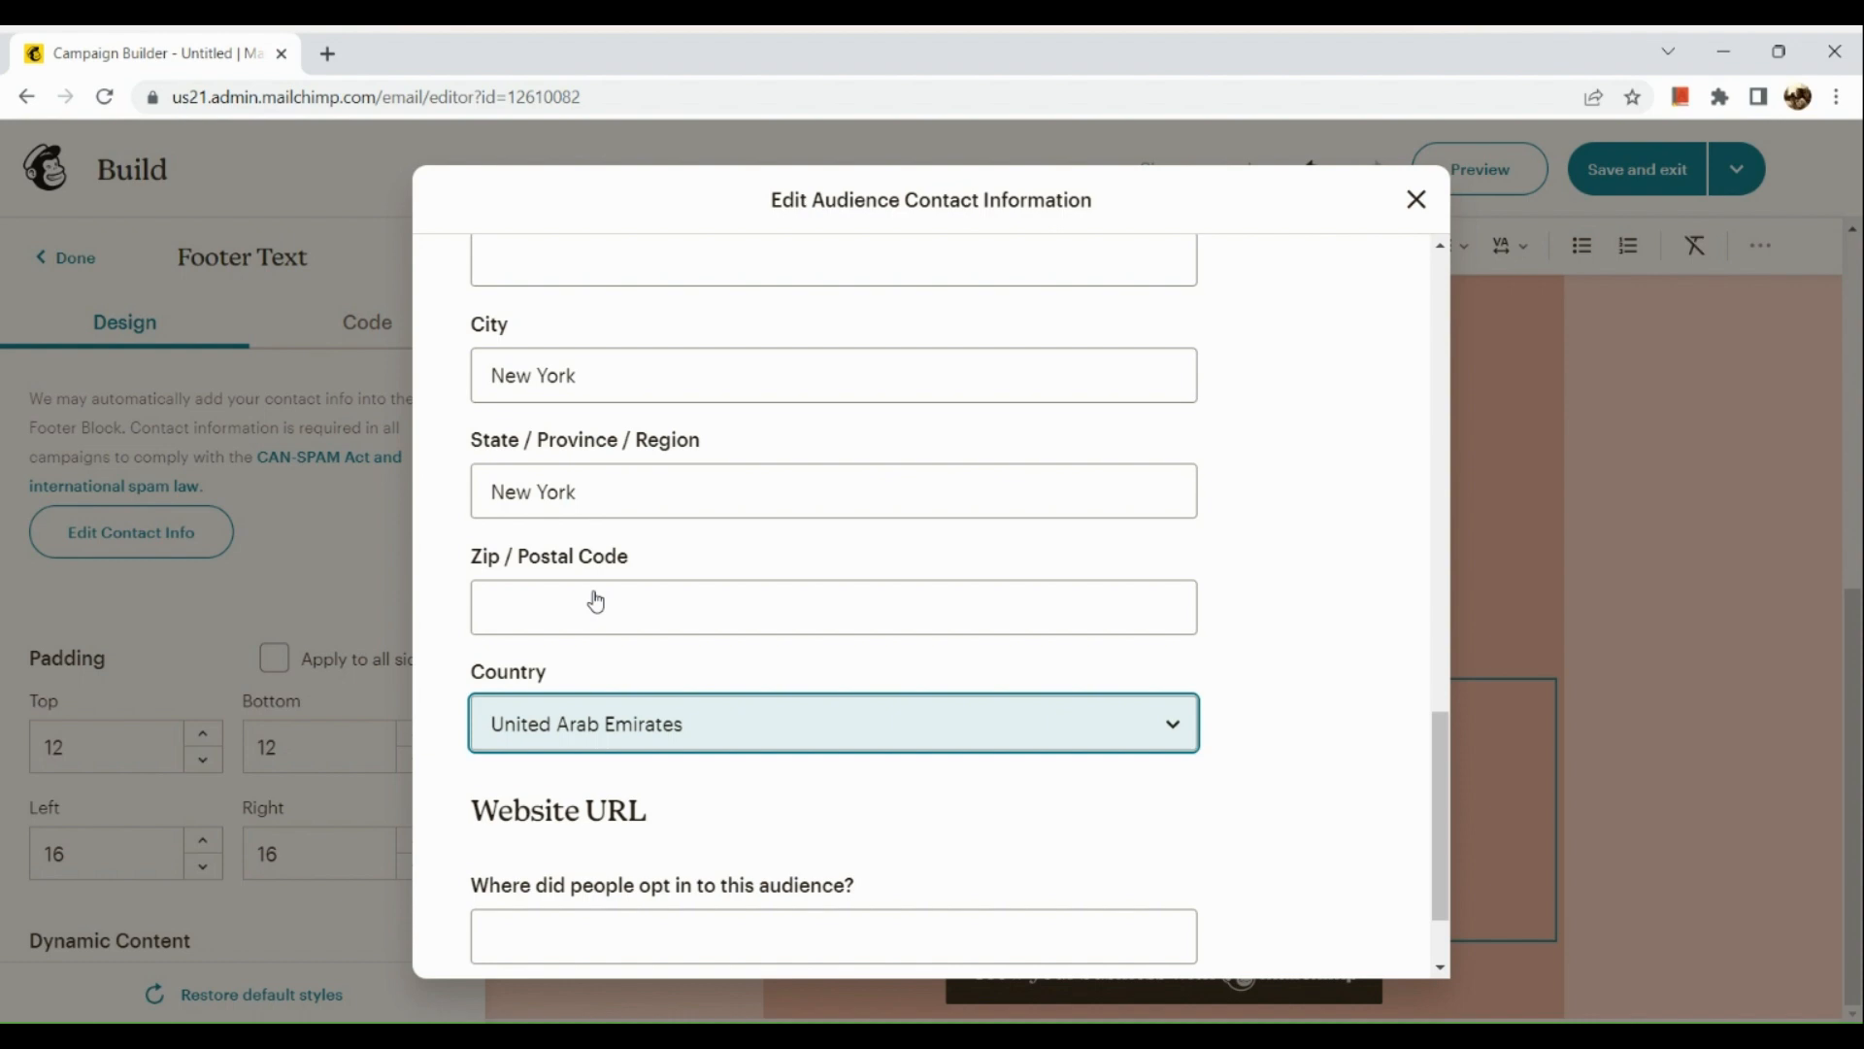
left_click(833, 723)
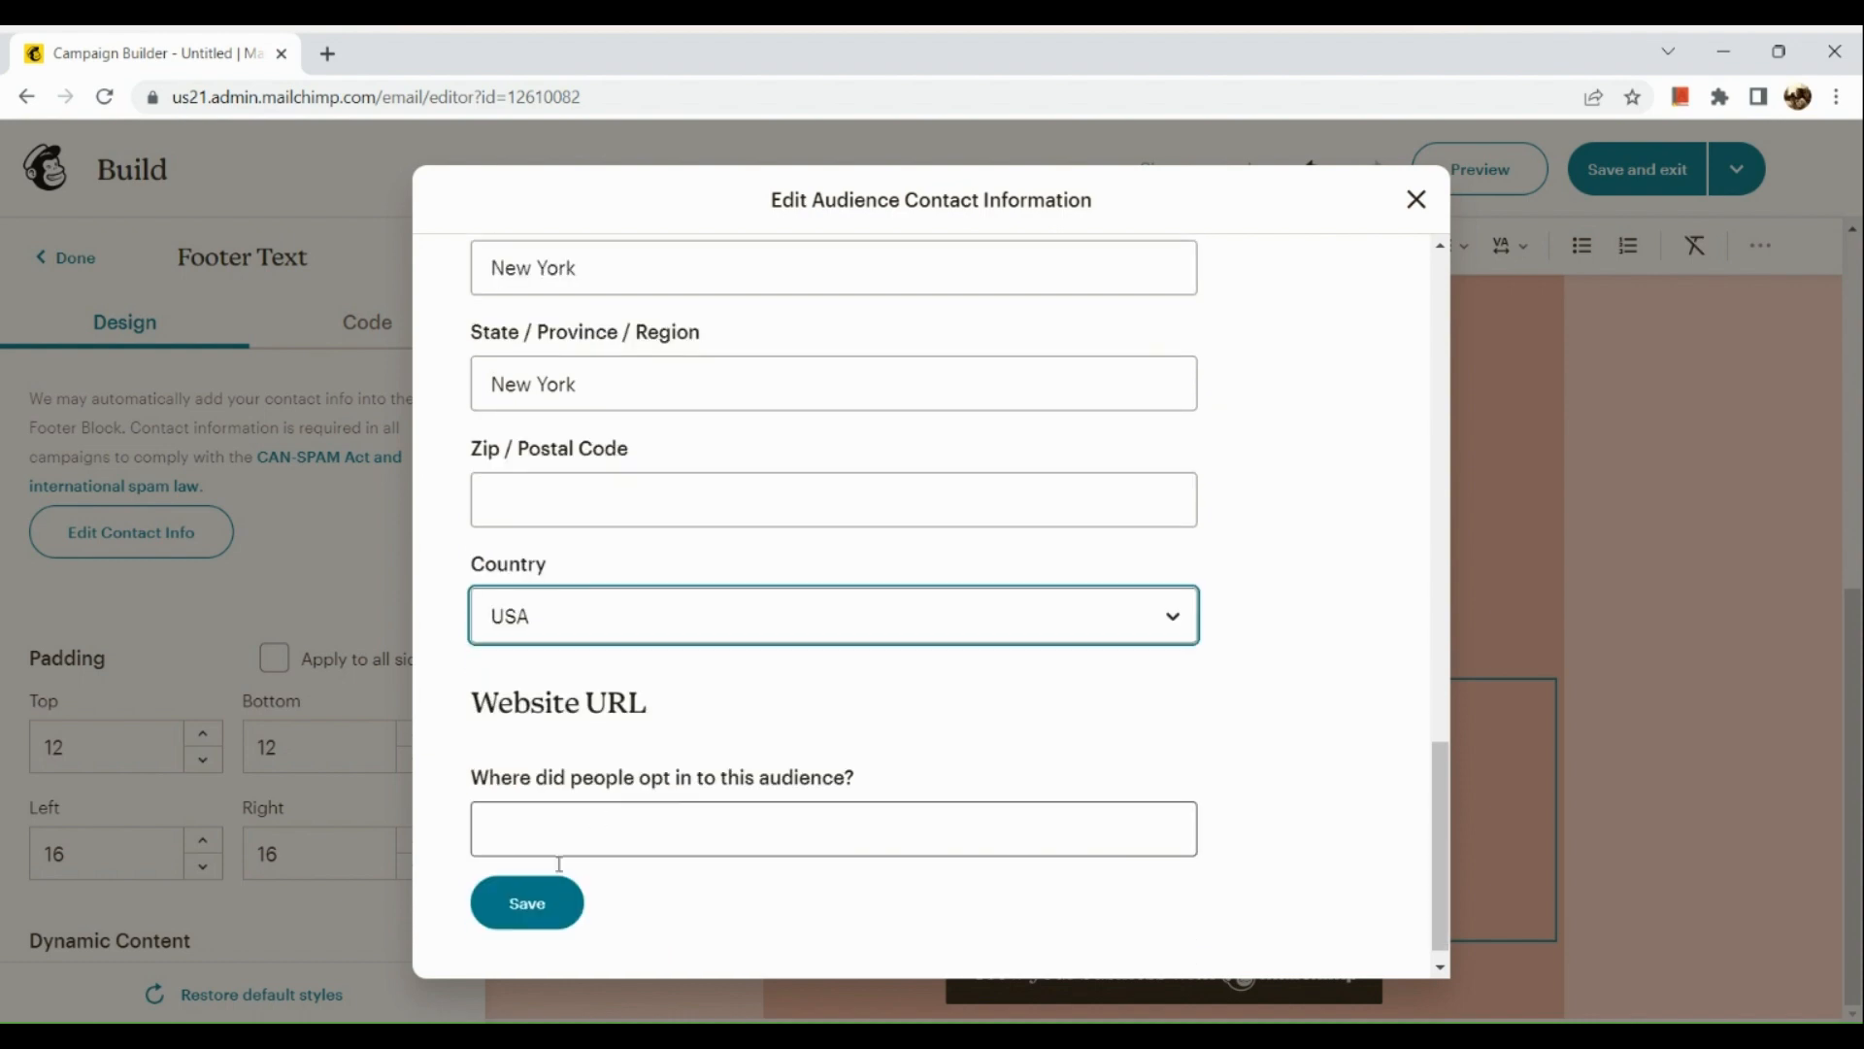
left_click(526, 903)
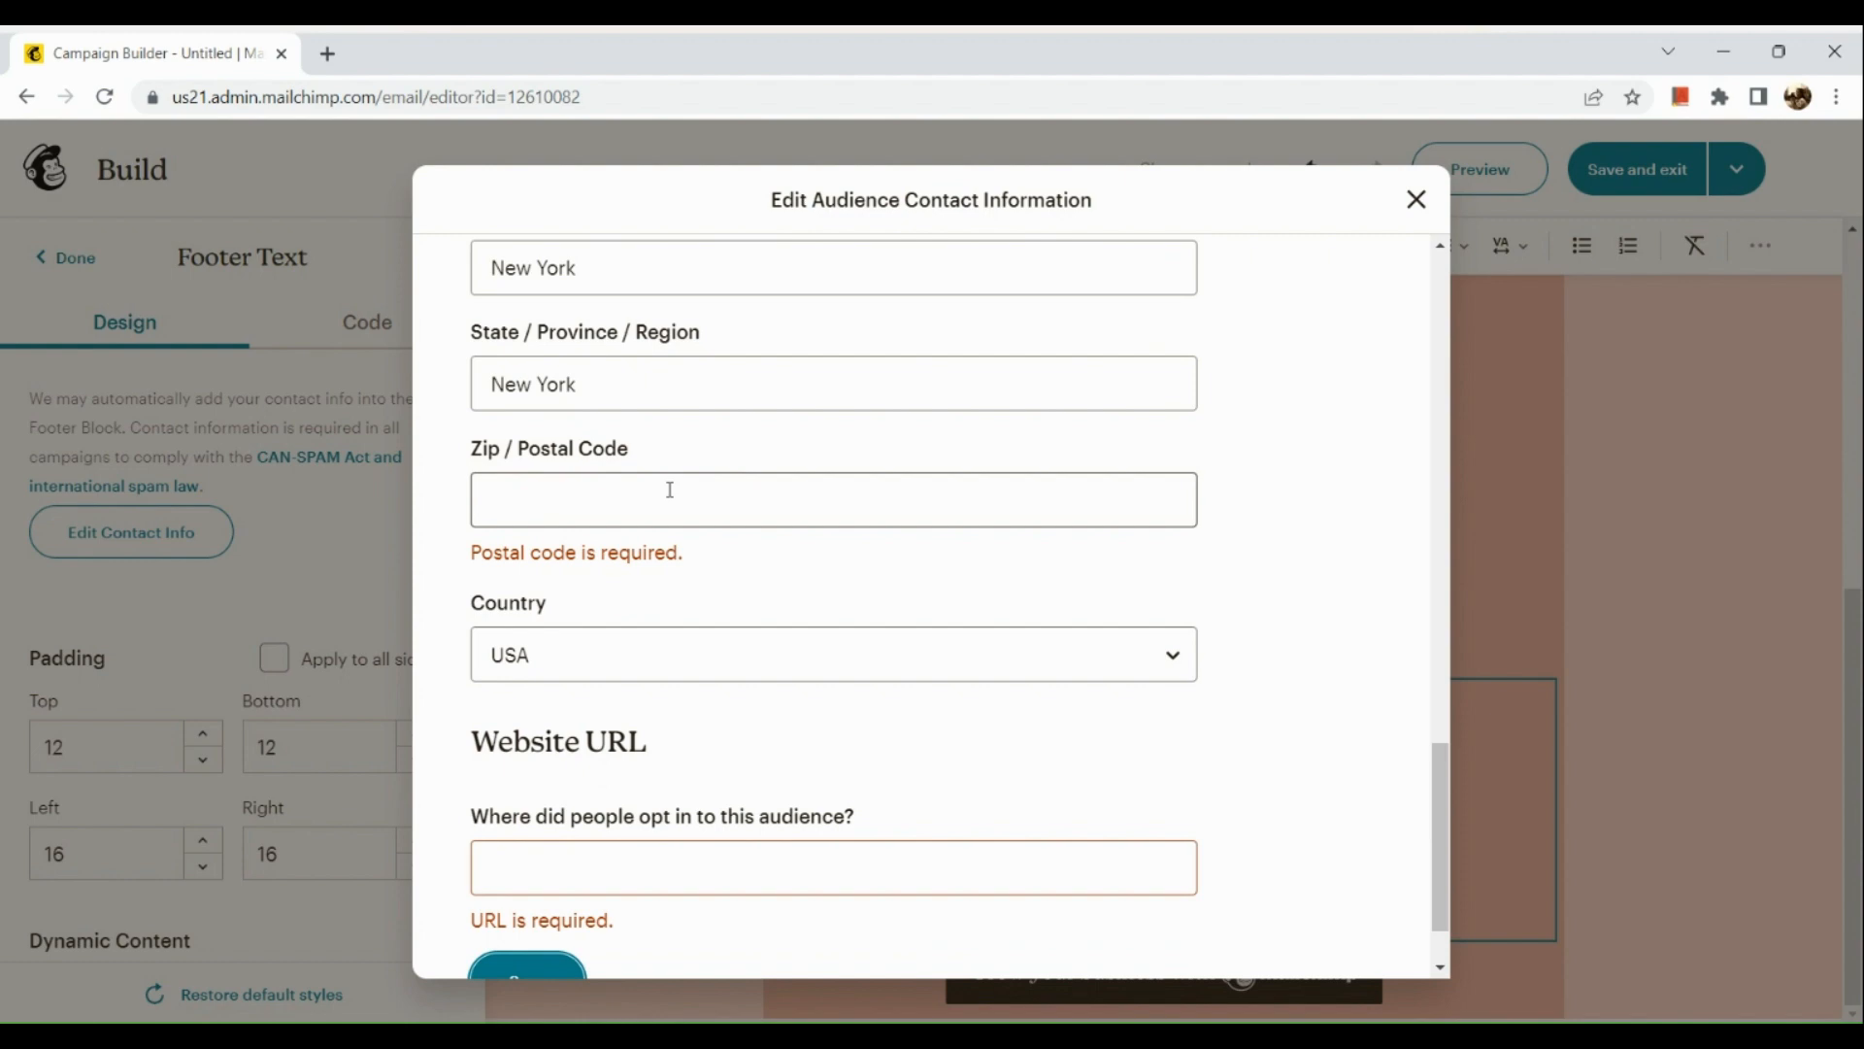
Fill the postal code with 6000 and the street address with New York text.
left_click(833, 499)
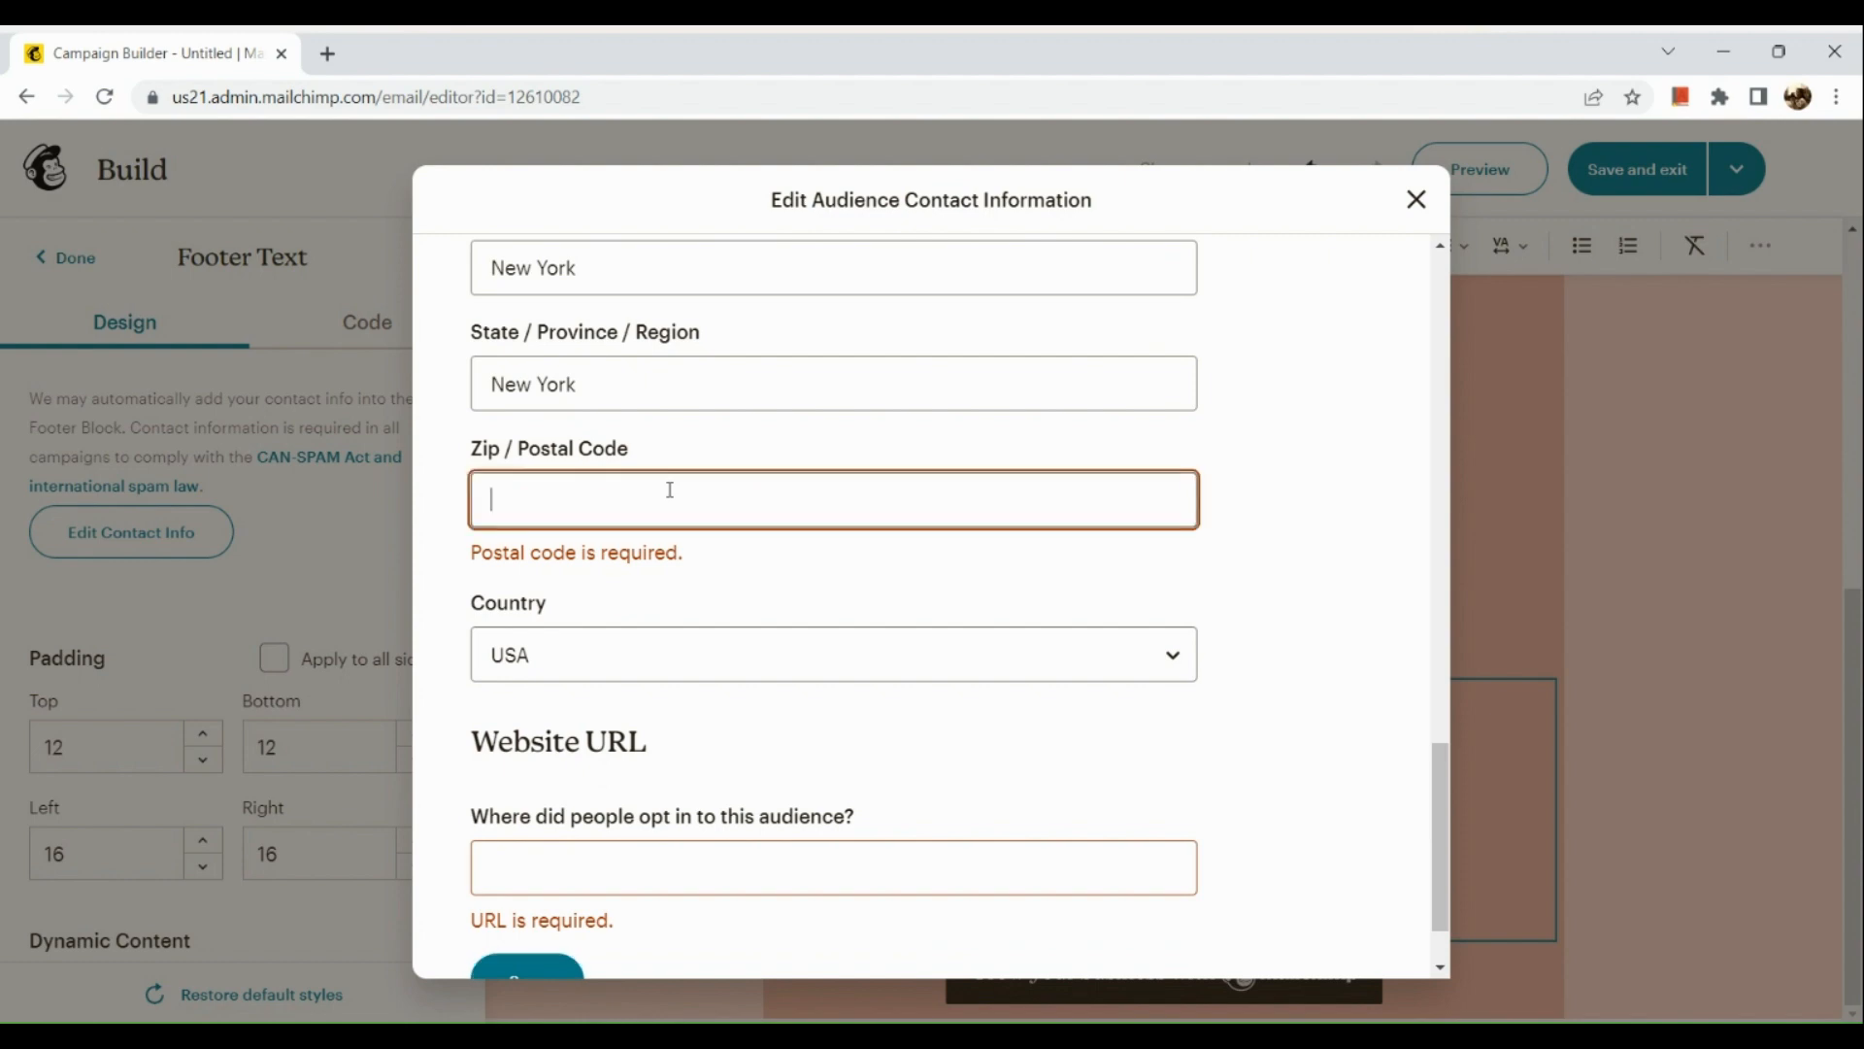
type("6000")
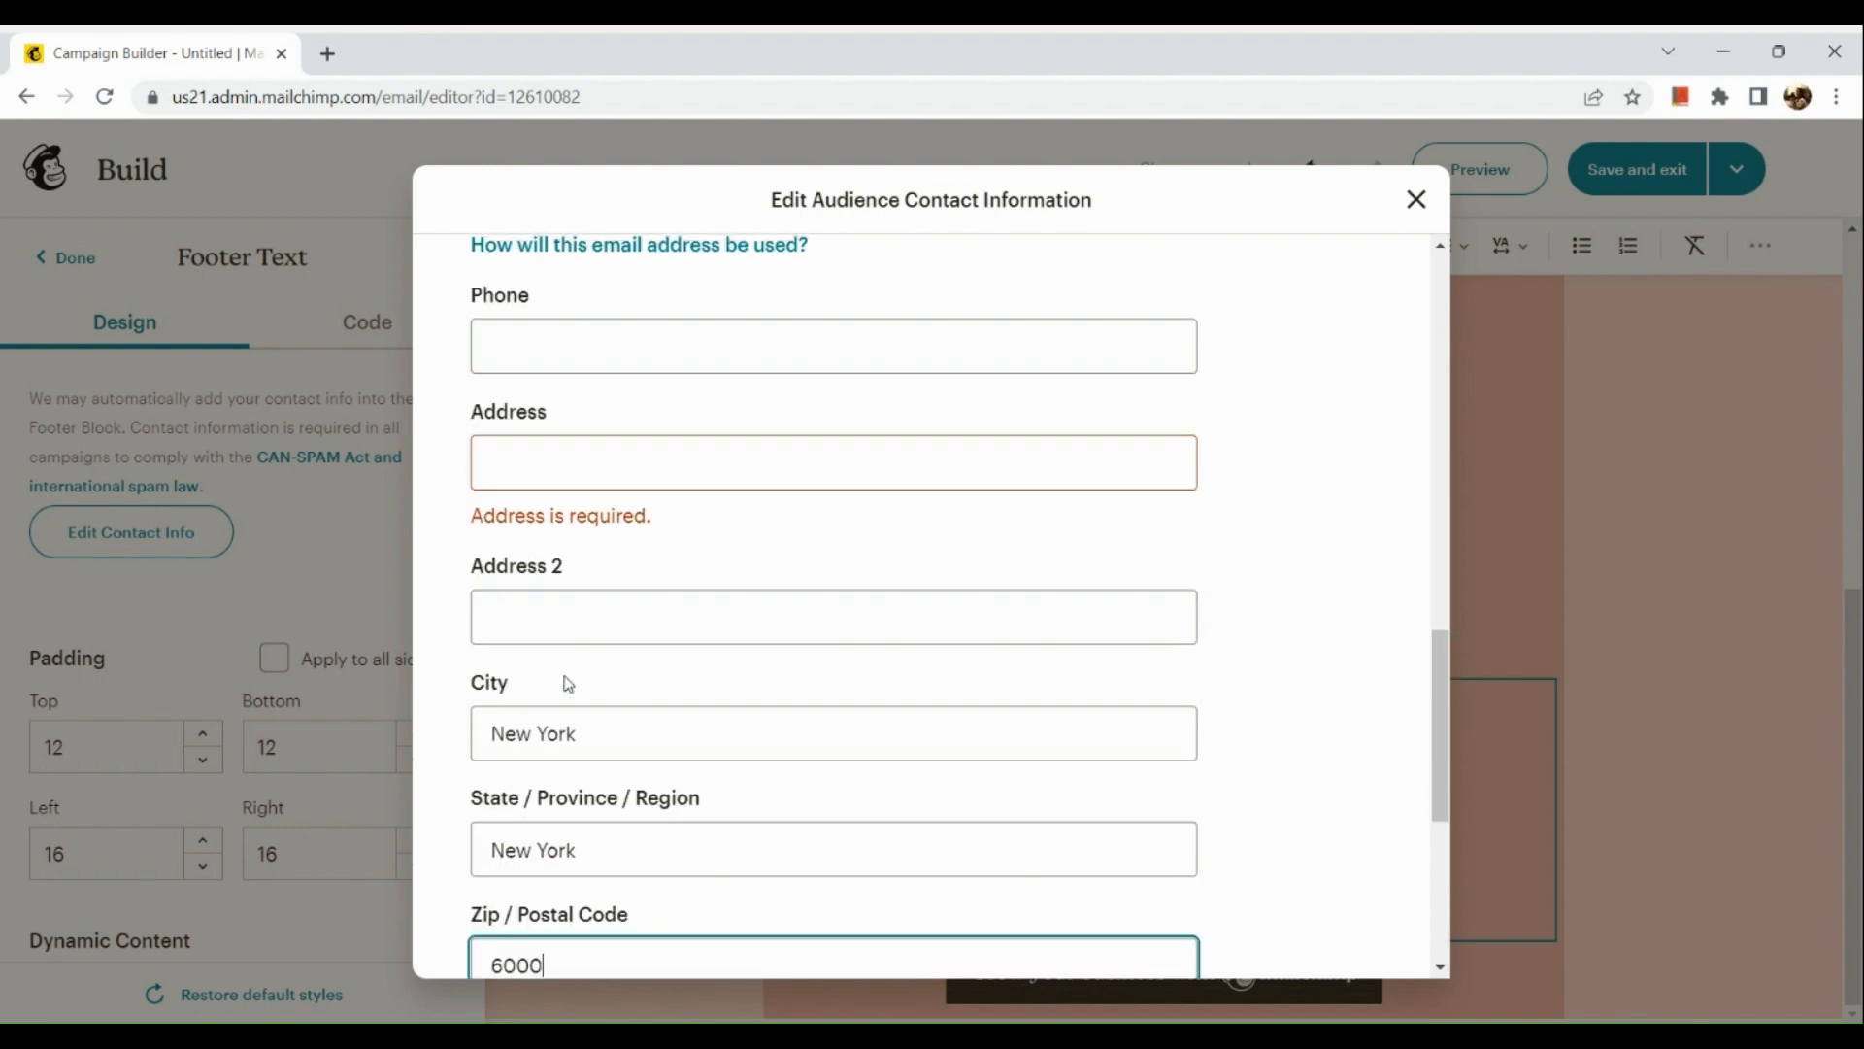
left_click(833, 463)
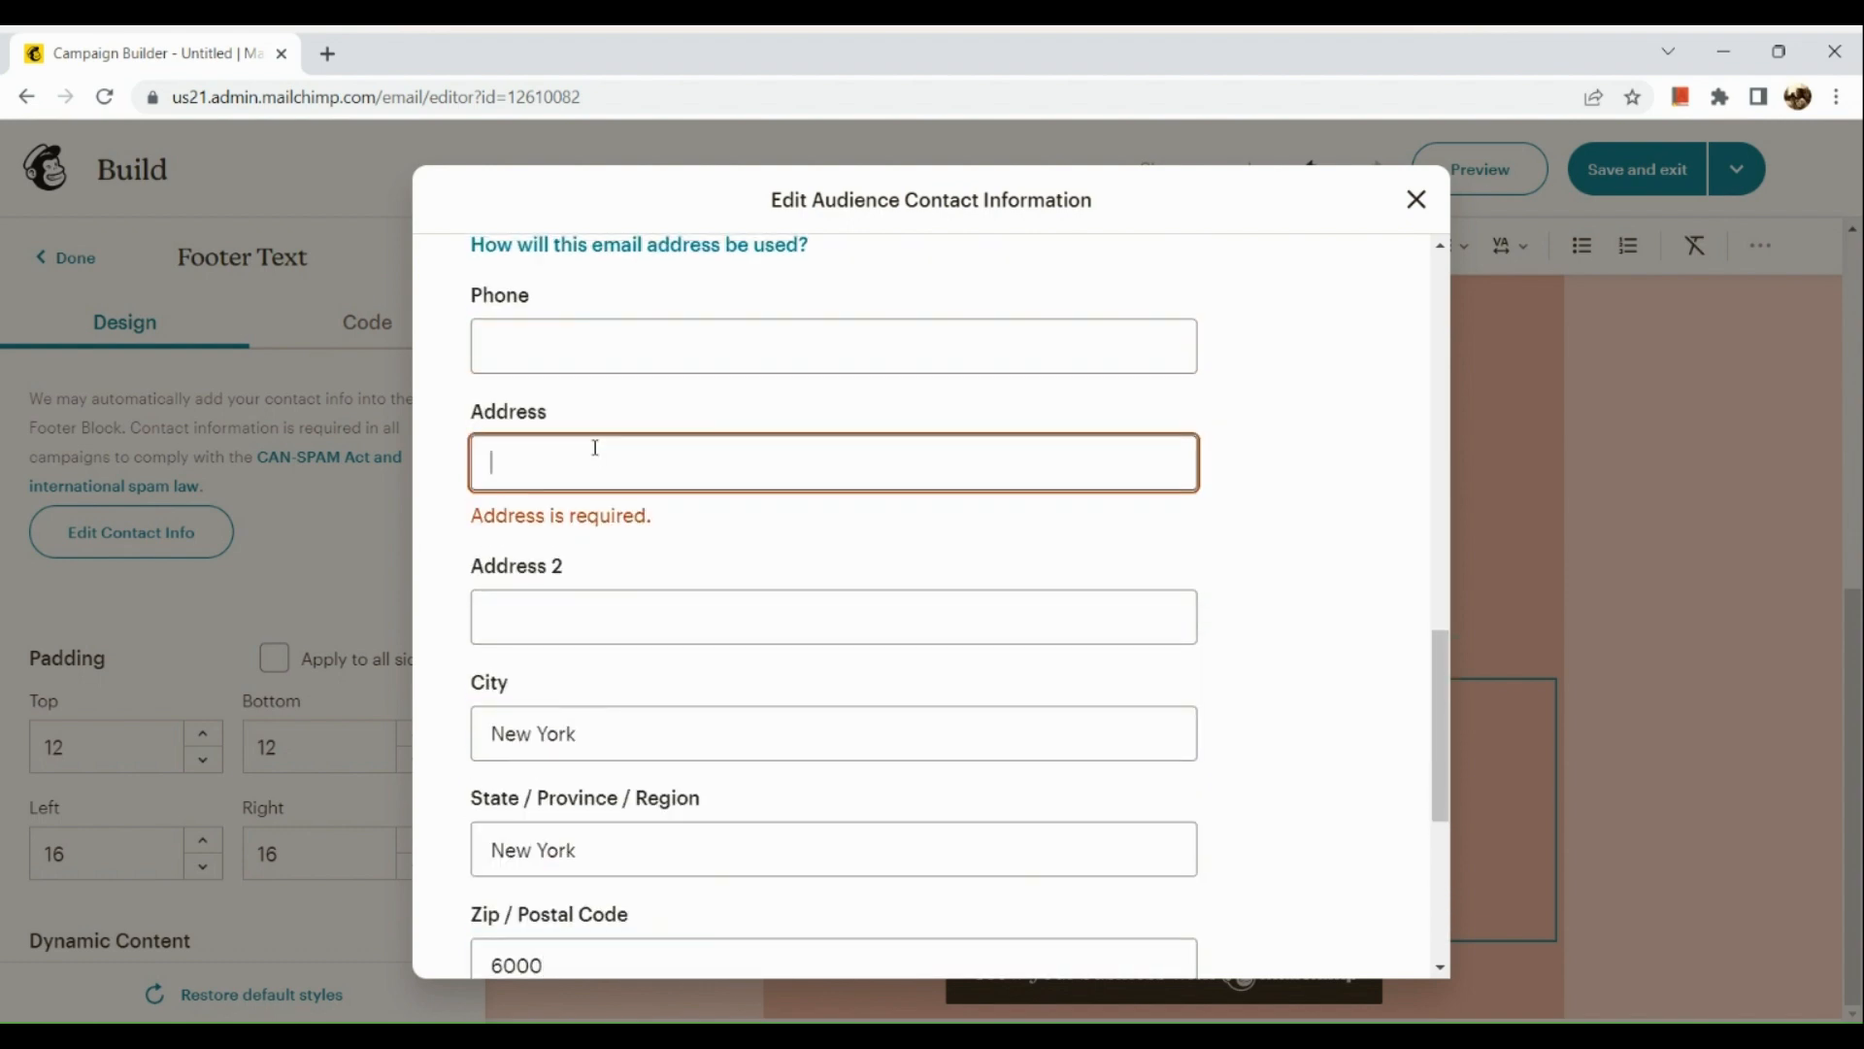
type("New Y")
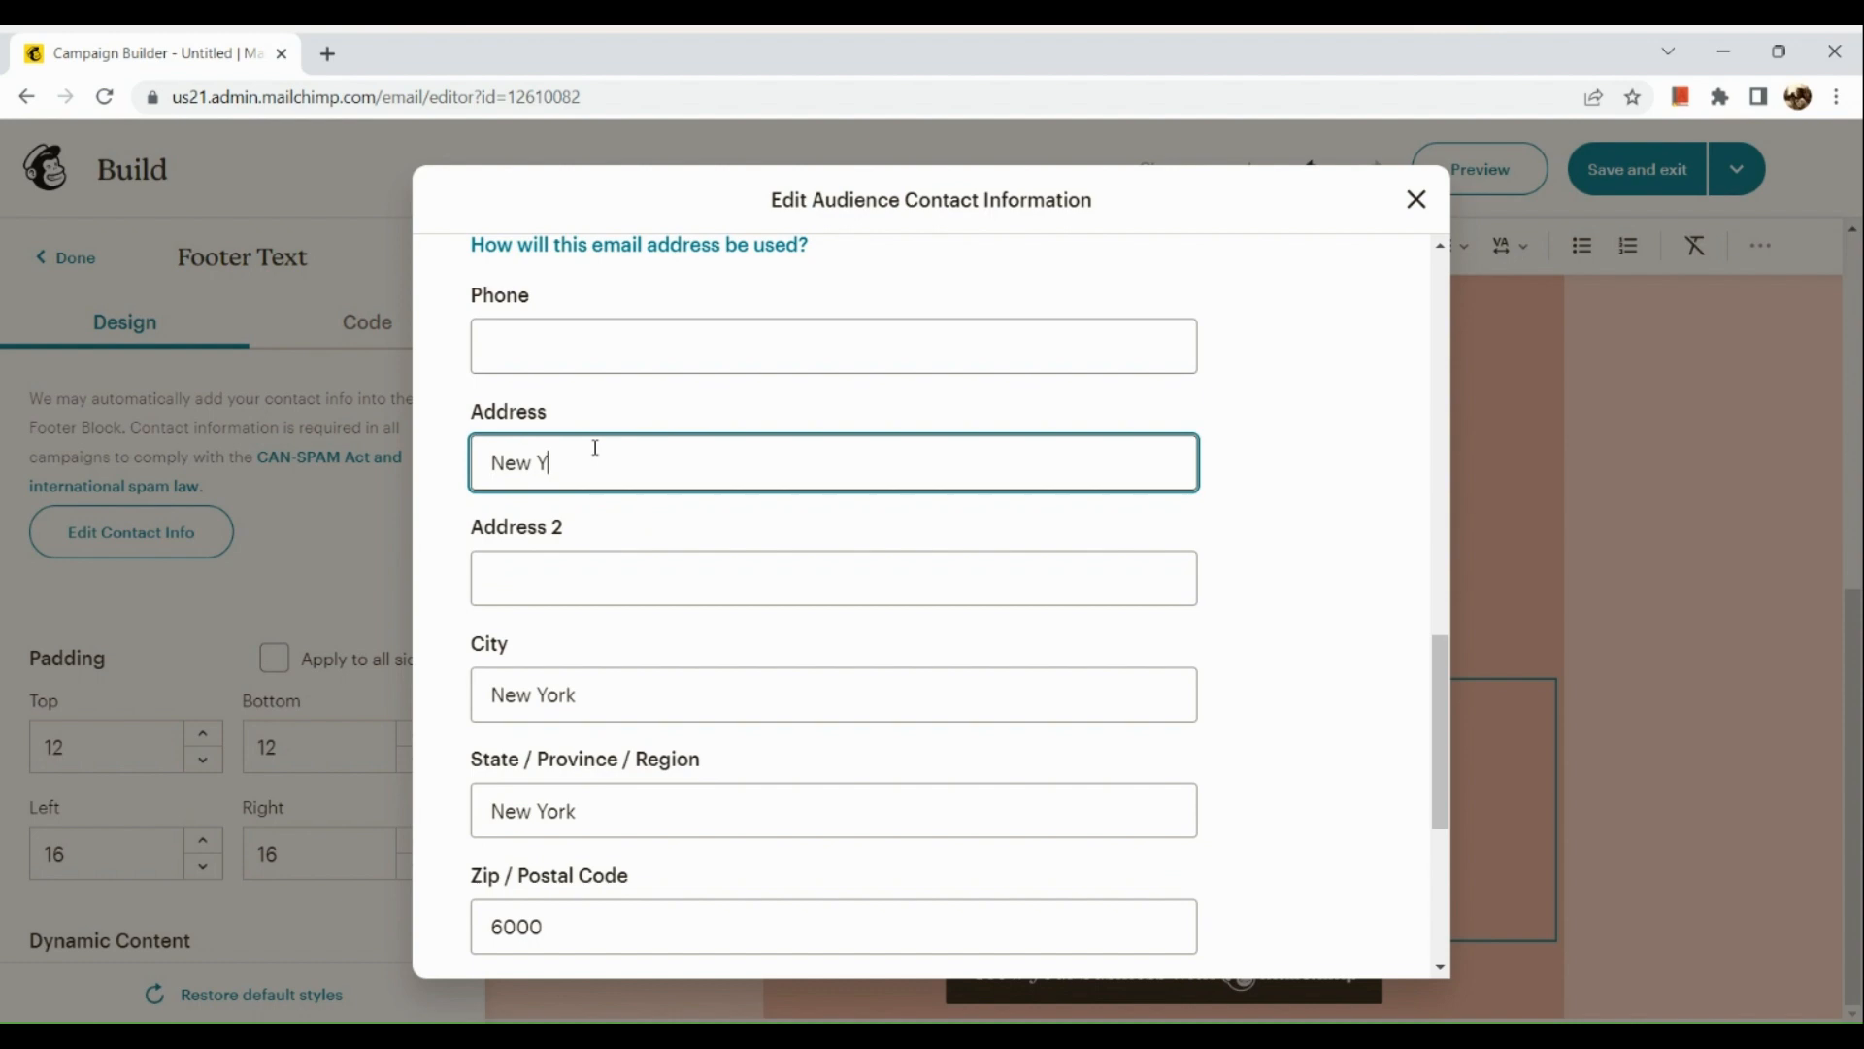
type("or")
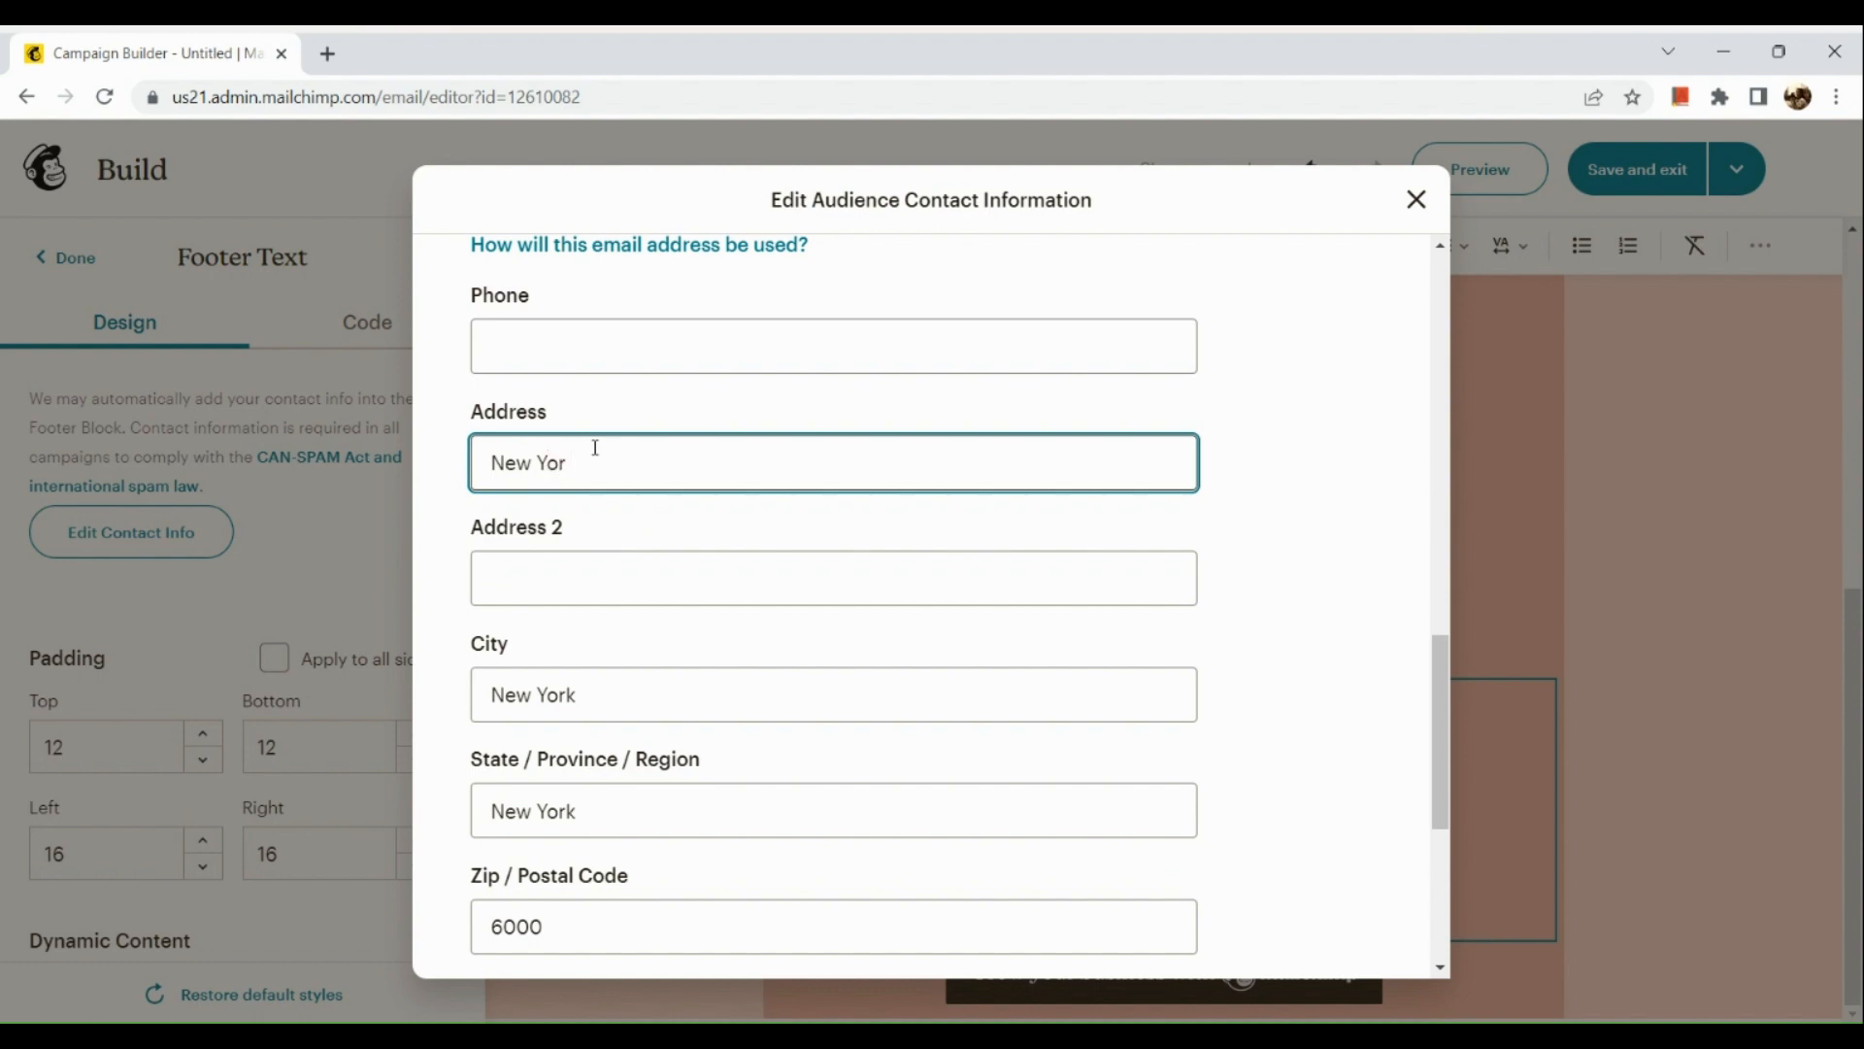
type(", New York")
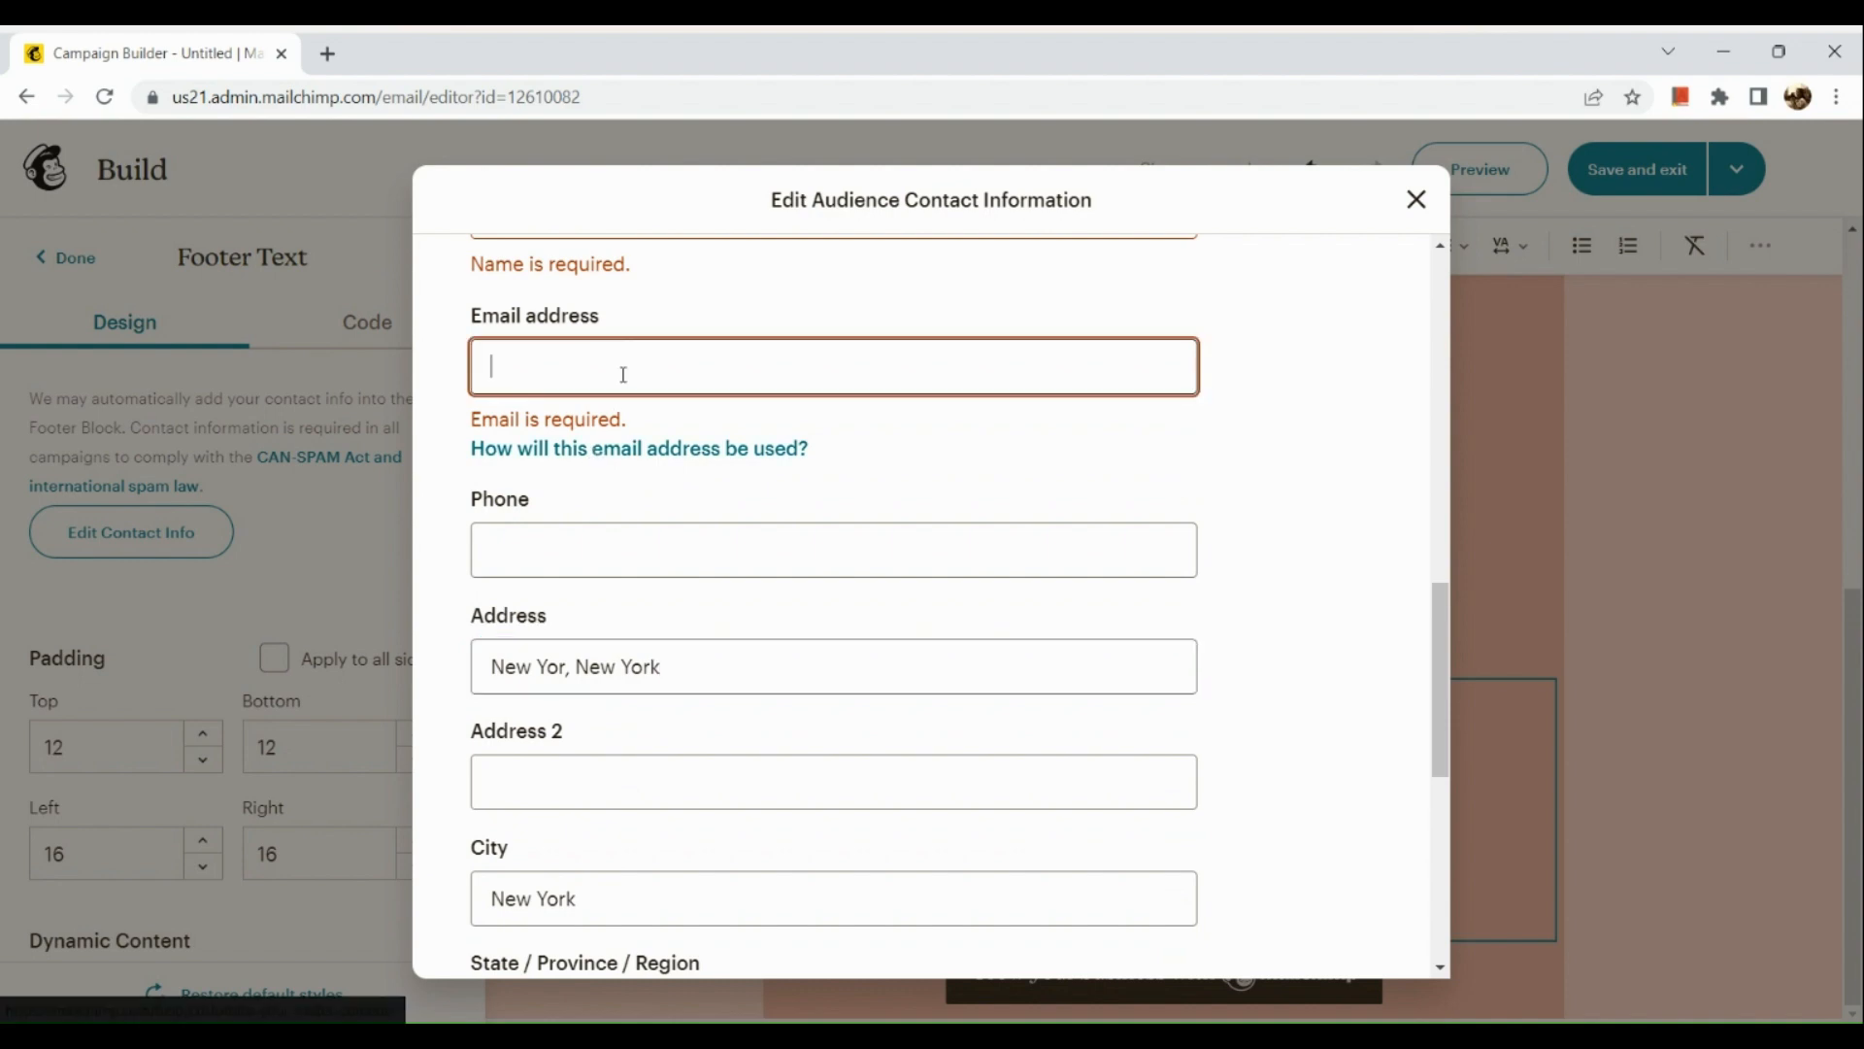
type("tsuki")
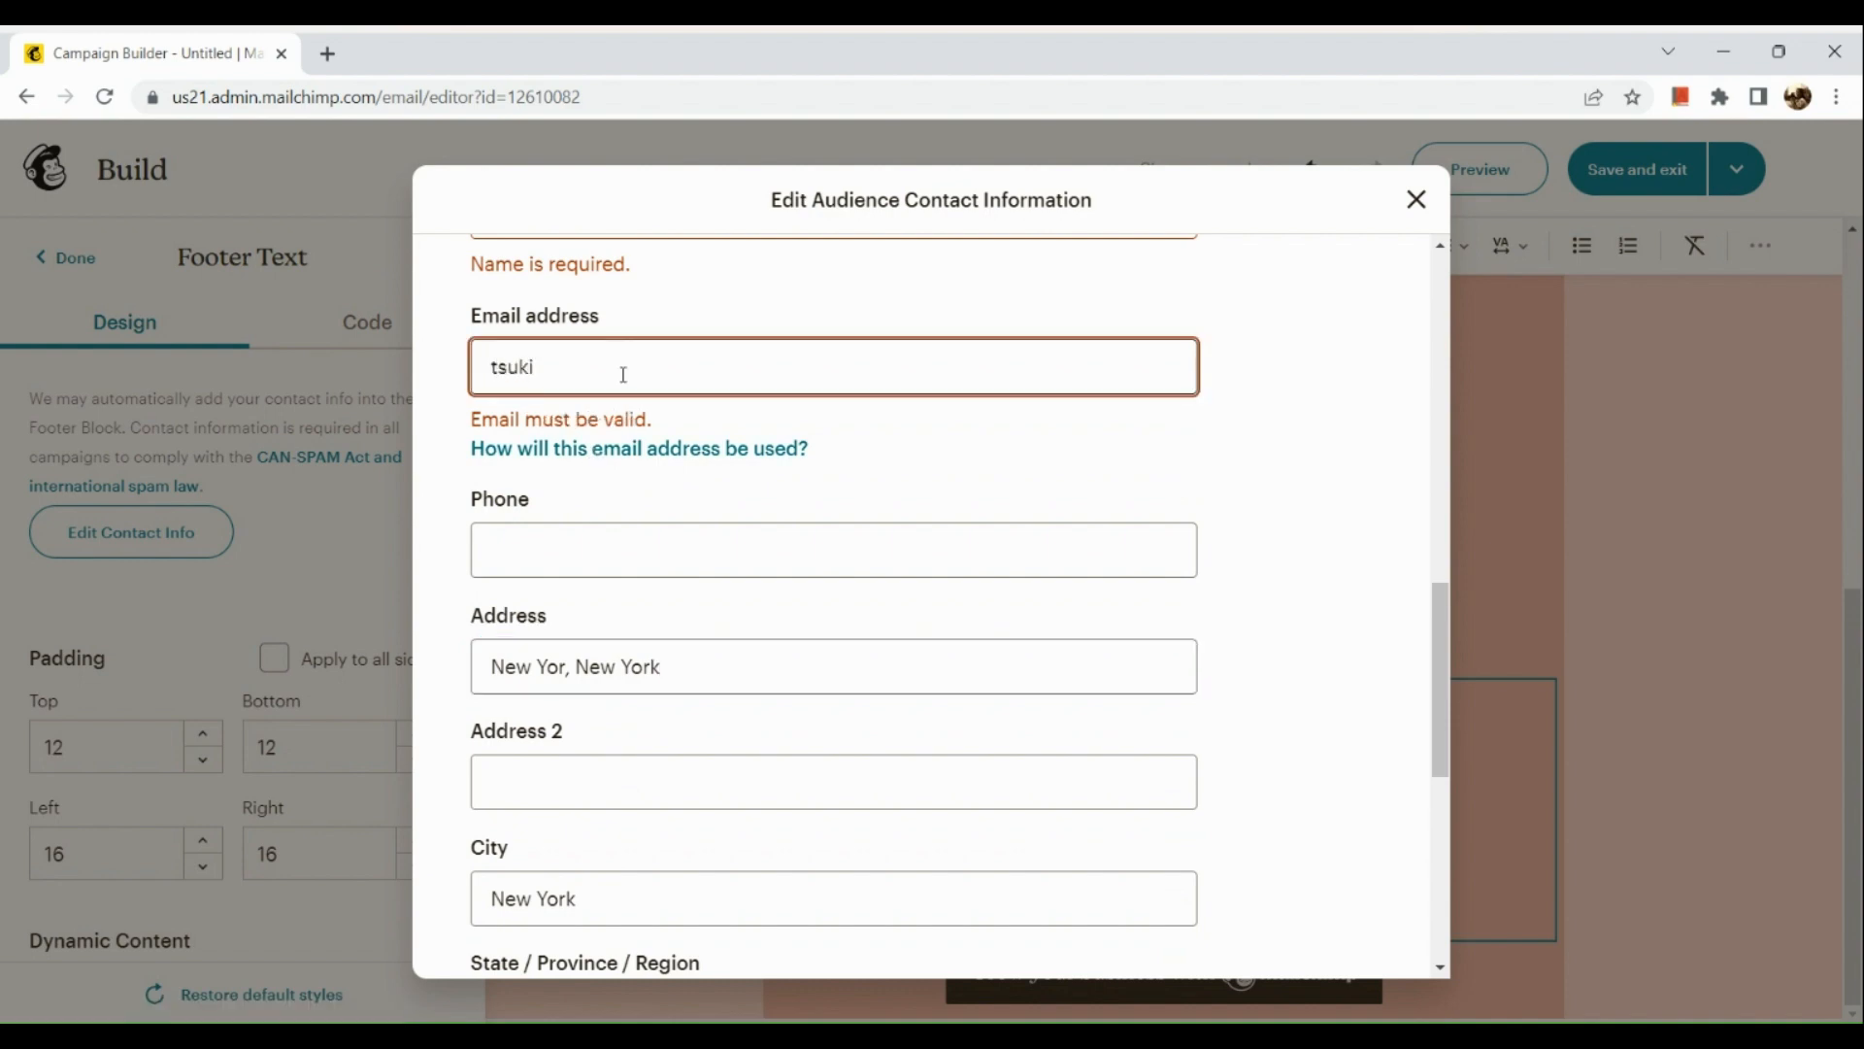
type("hoshi")
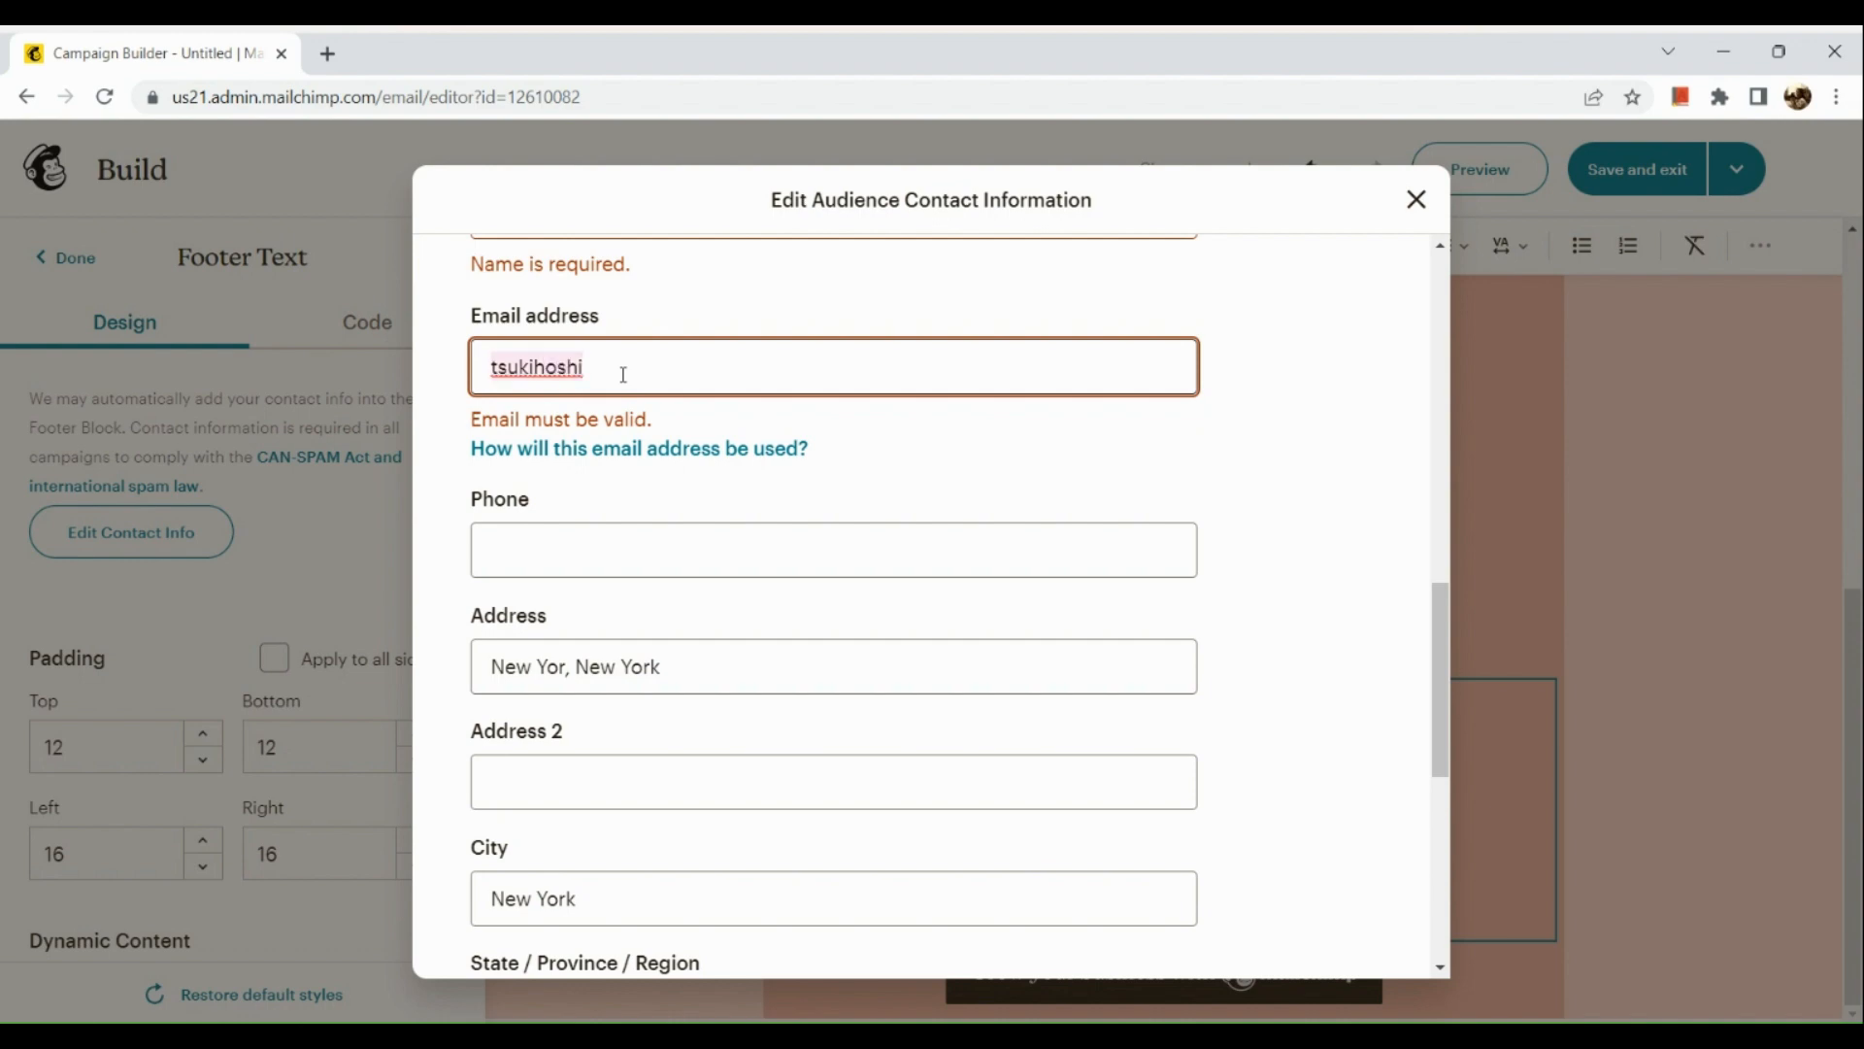
Close the contact information dialog, leaving the footer mailing address blank.
scroll("down", 3)
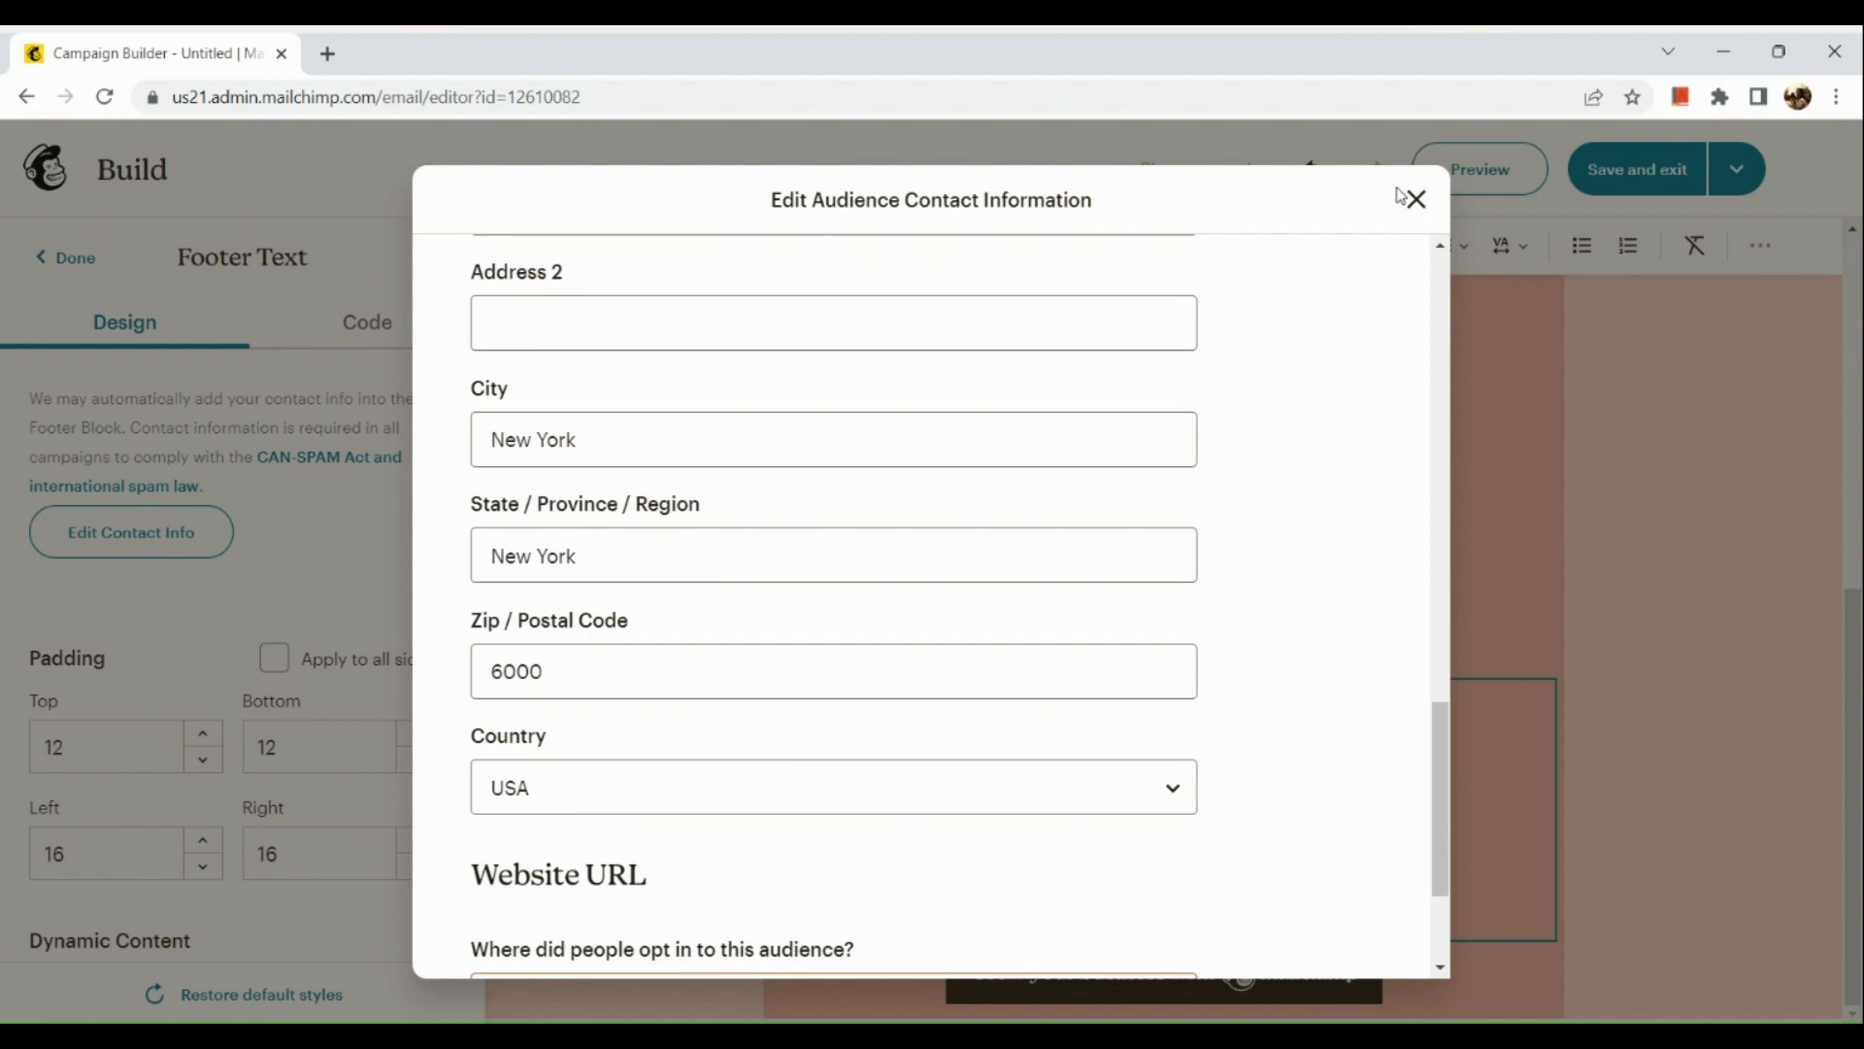
left_click(1415, 198)
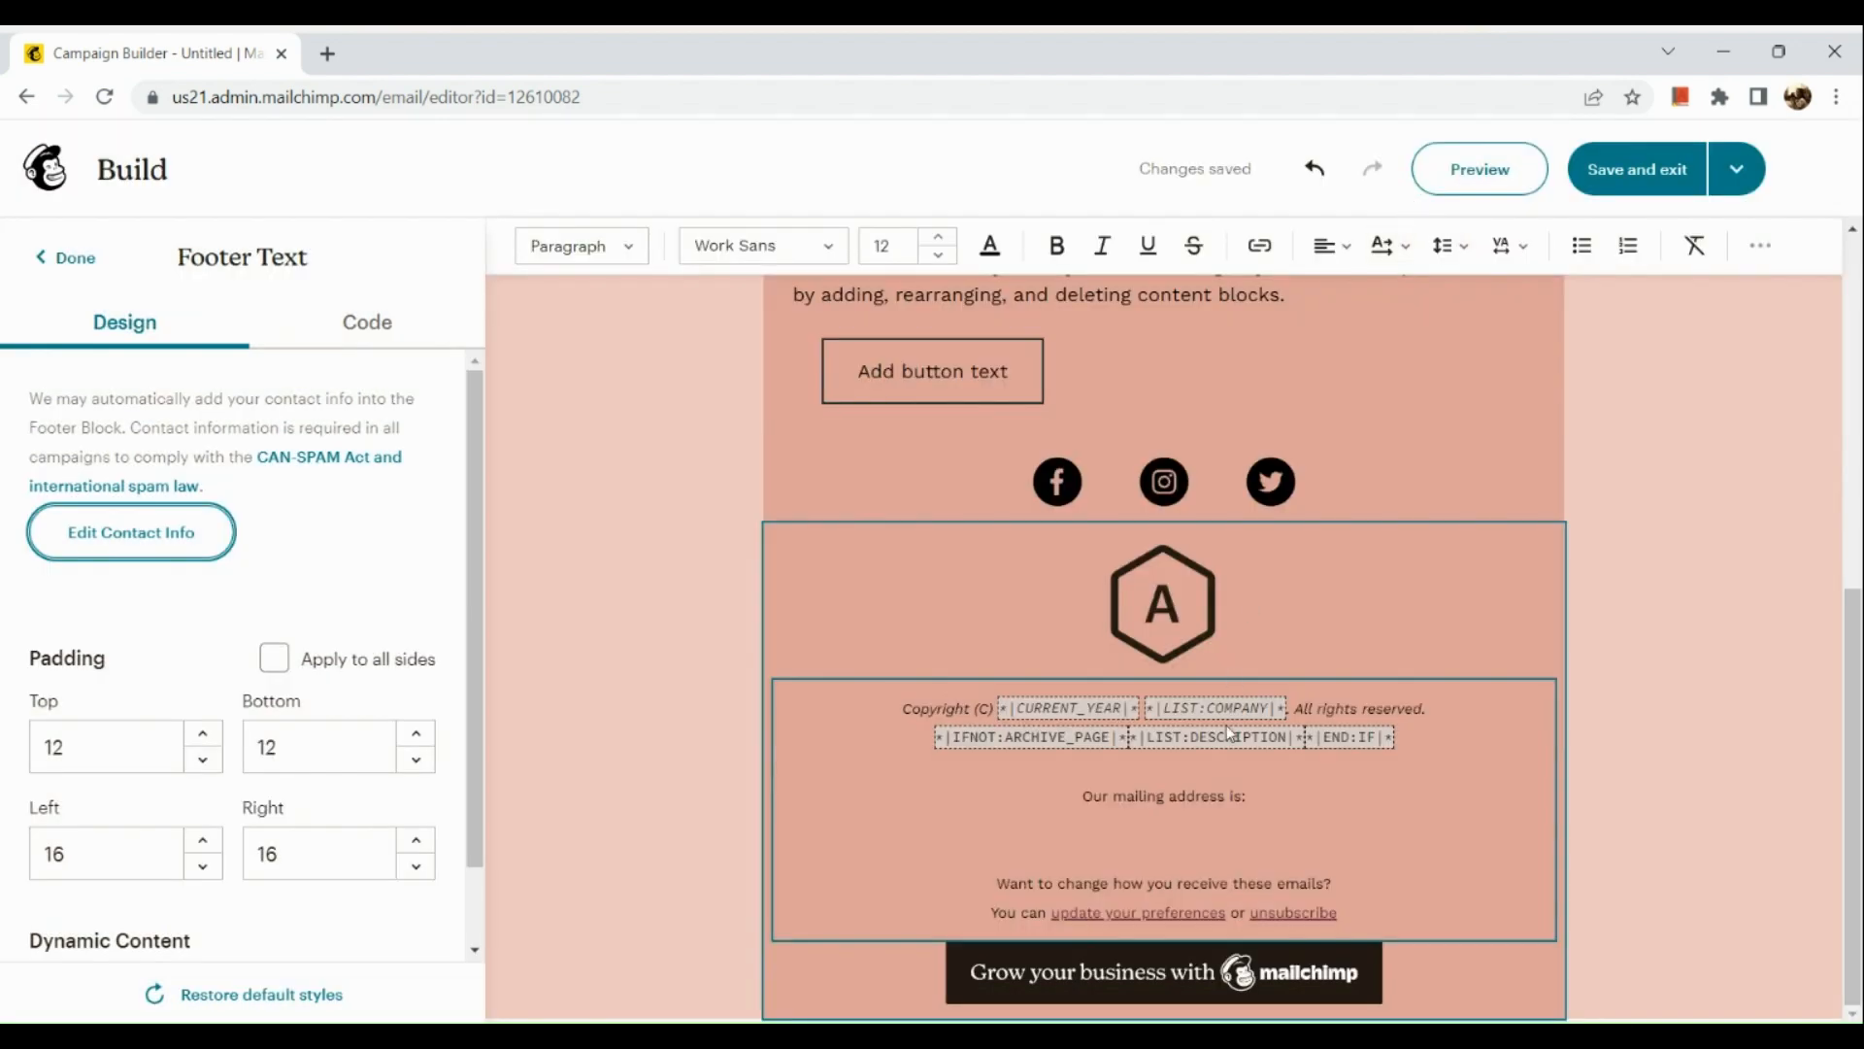